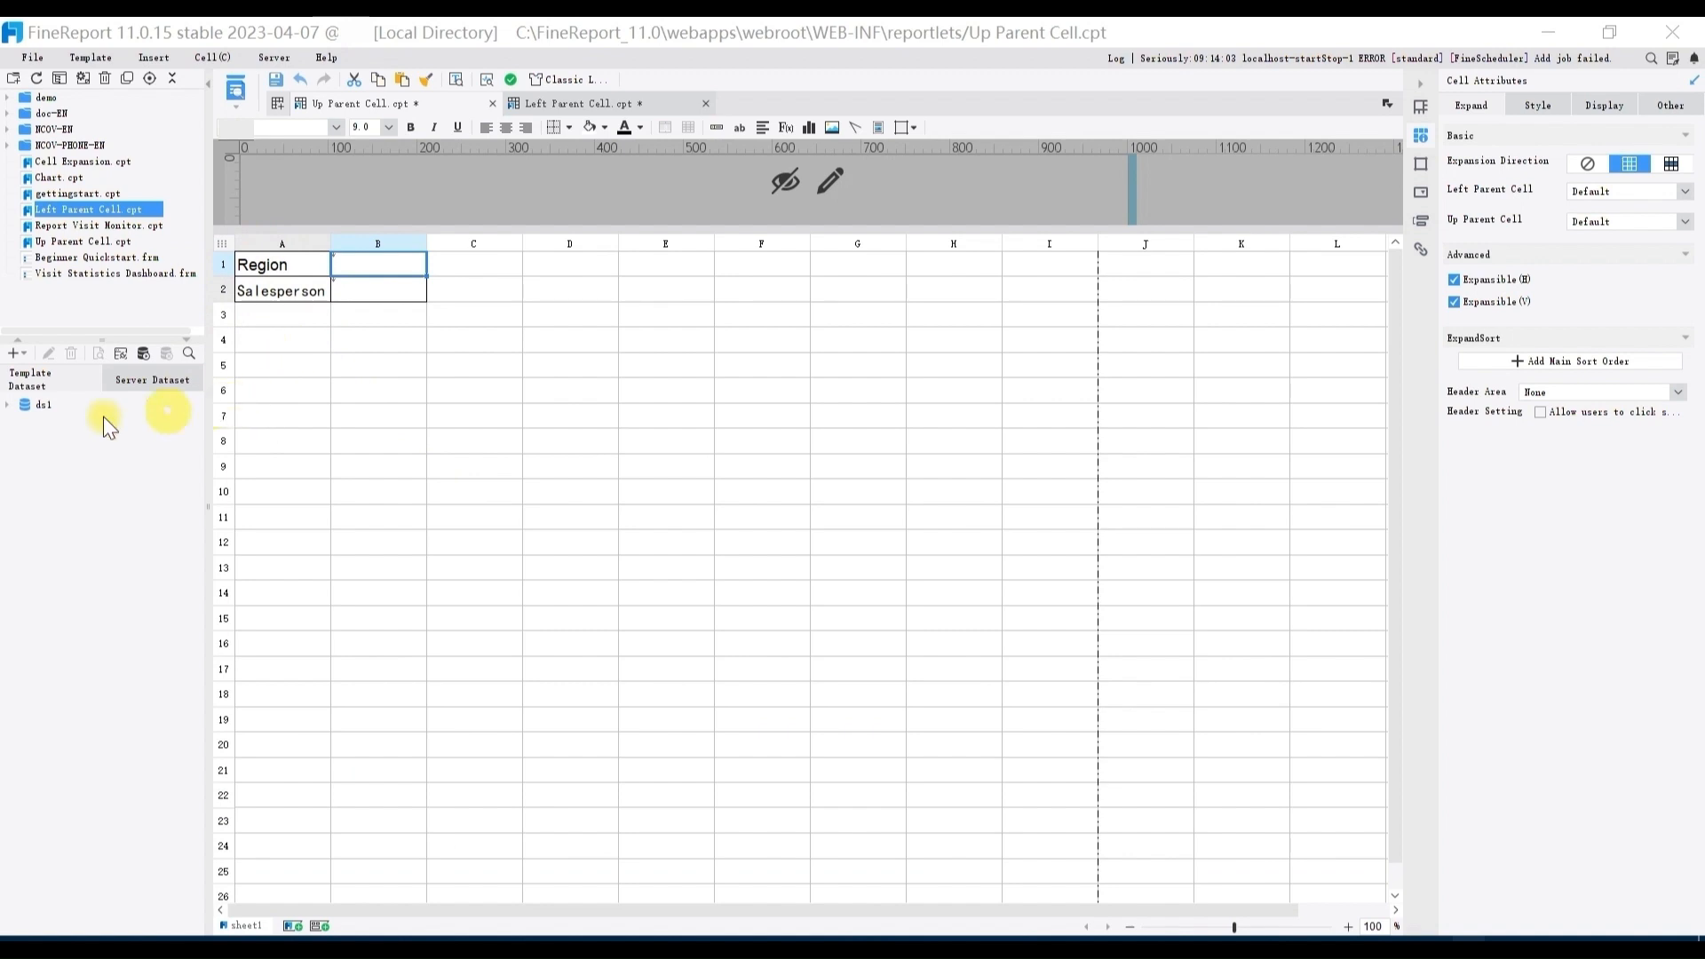
Expand dataset ds1 to drag Region into B1 and Salesperson into B2.
left_click(18, 405)
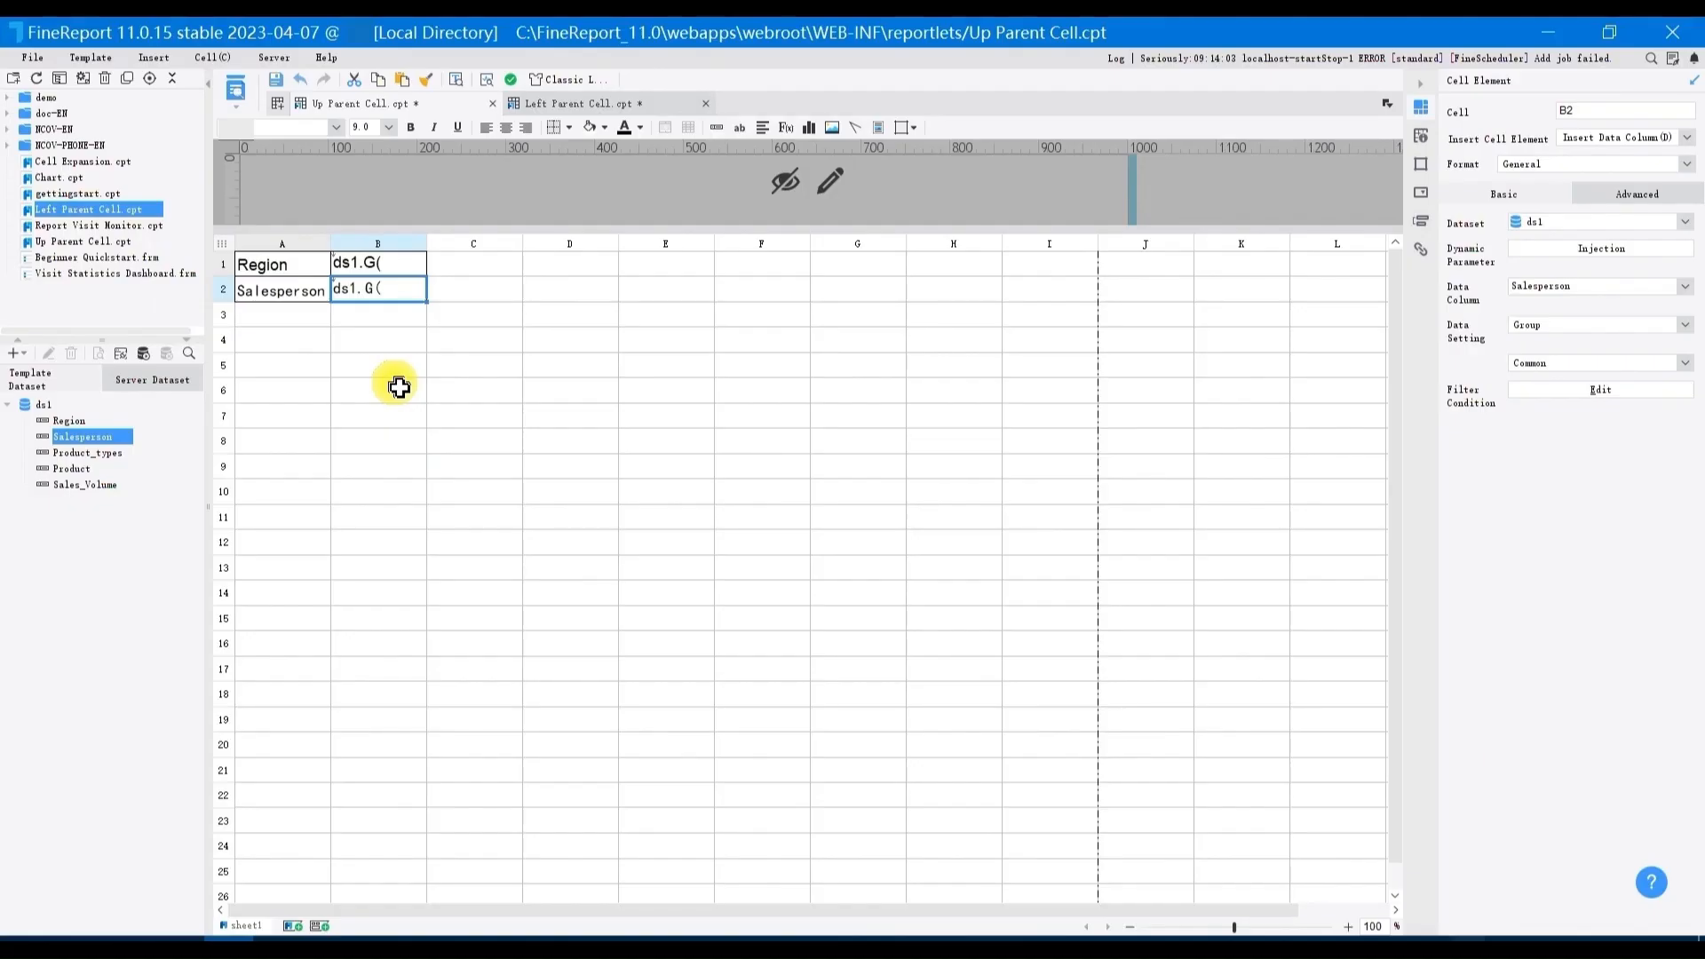
Set the Region and Salesperson cells B1 and B2 to expand horizontally.
left_click(377, 263)
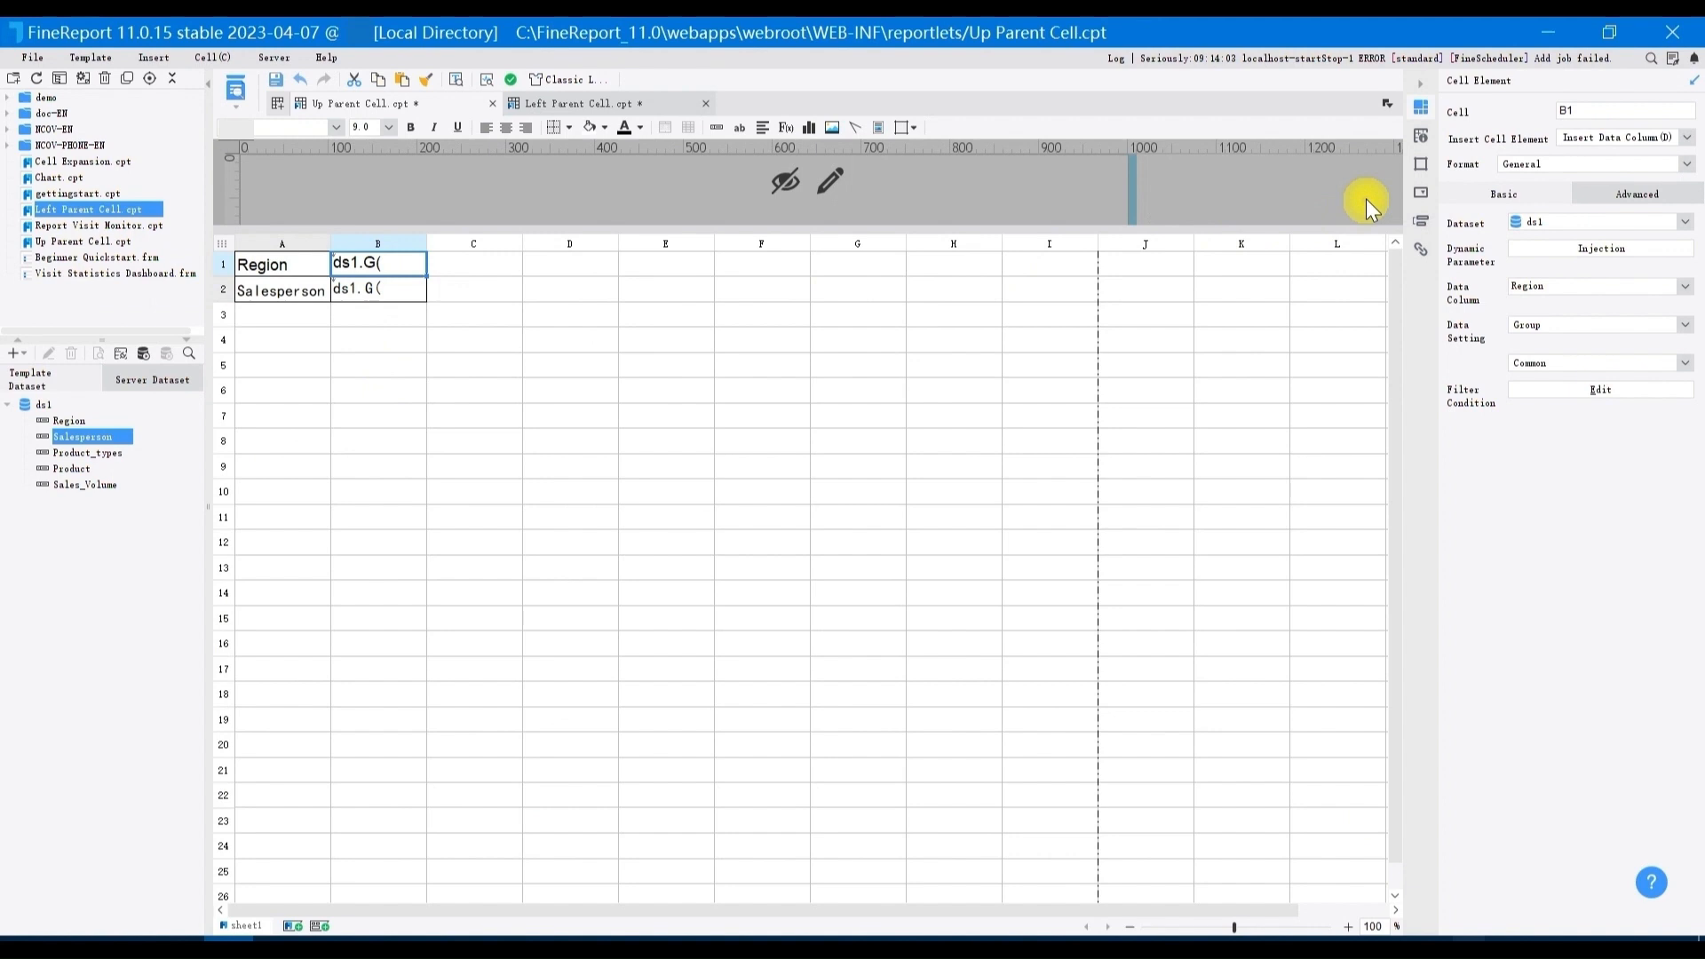
left_click(1419, 135)
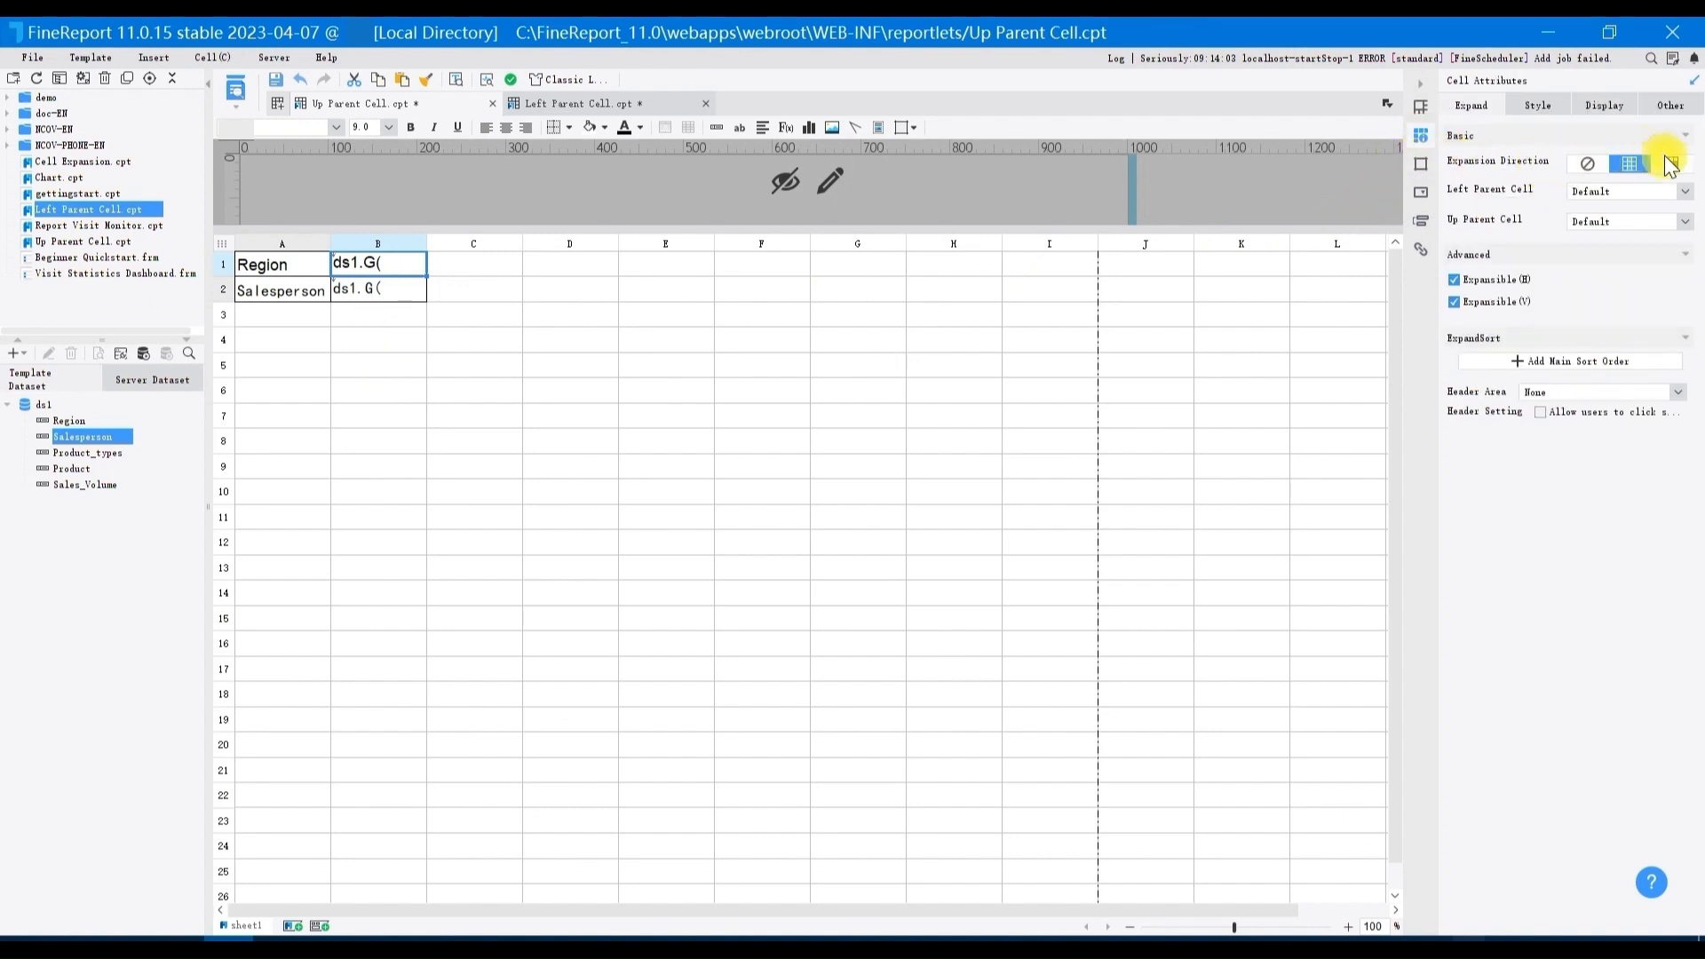
left_click(1681, 160)
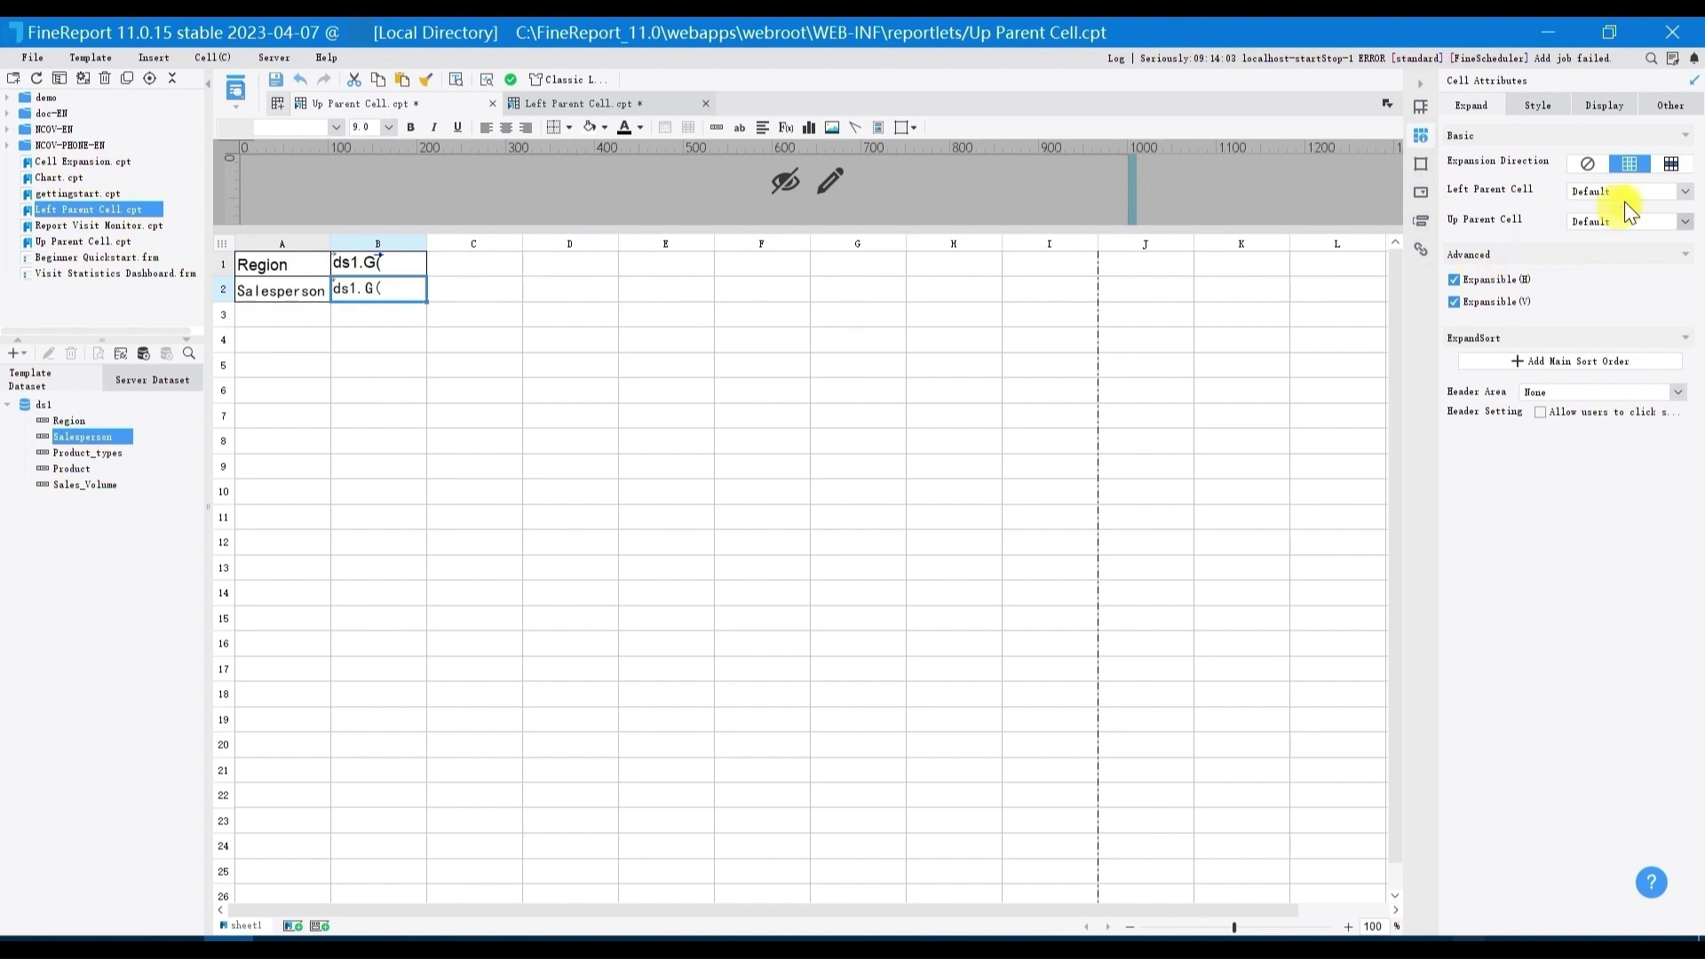
left_click(1670, 161)
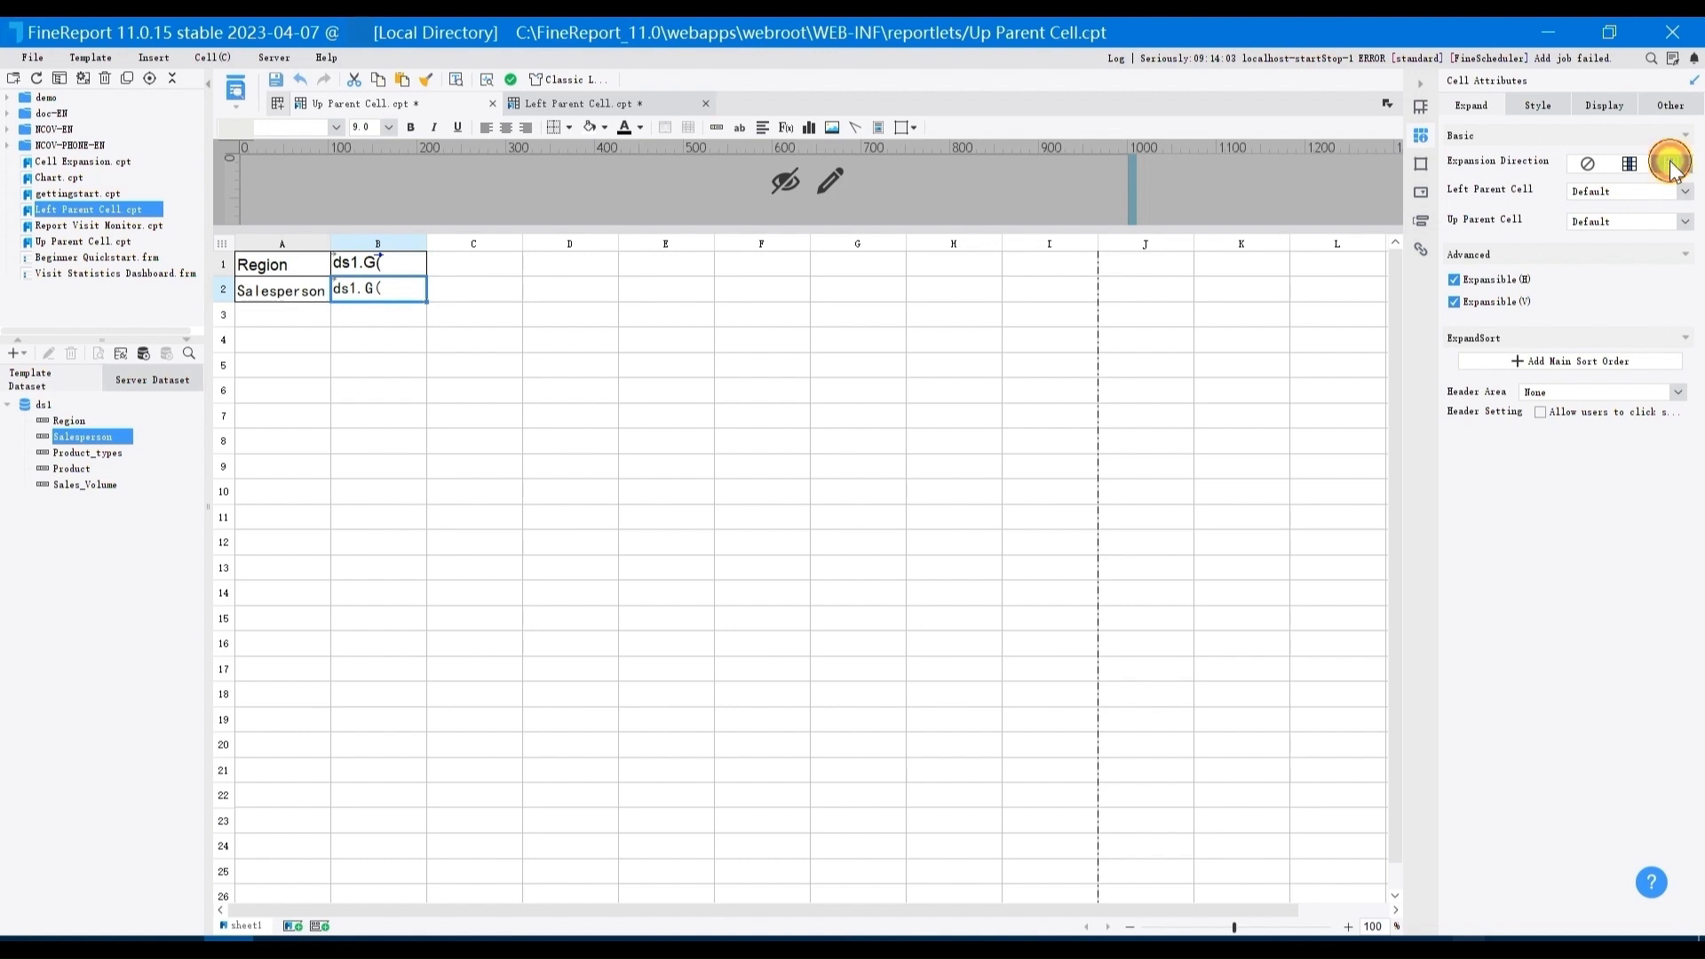
left_click(1662, 160)
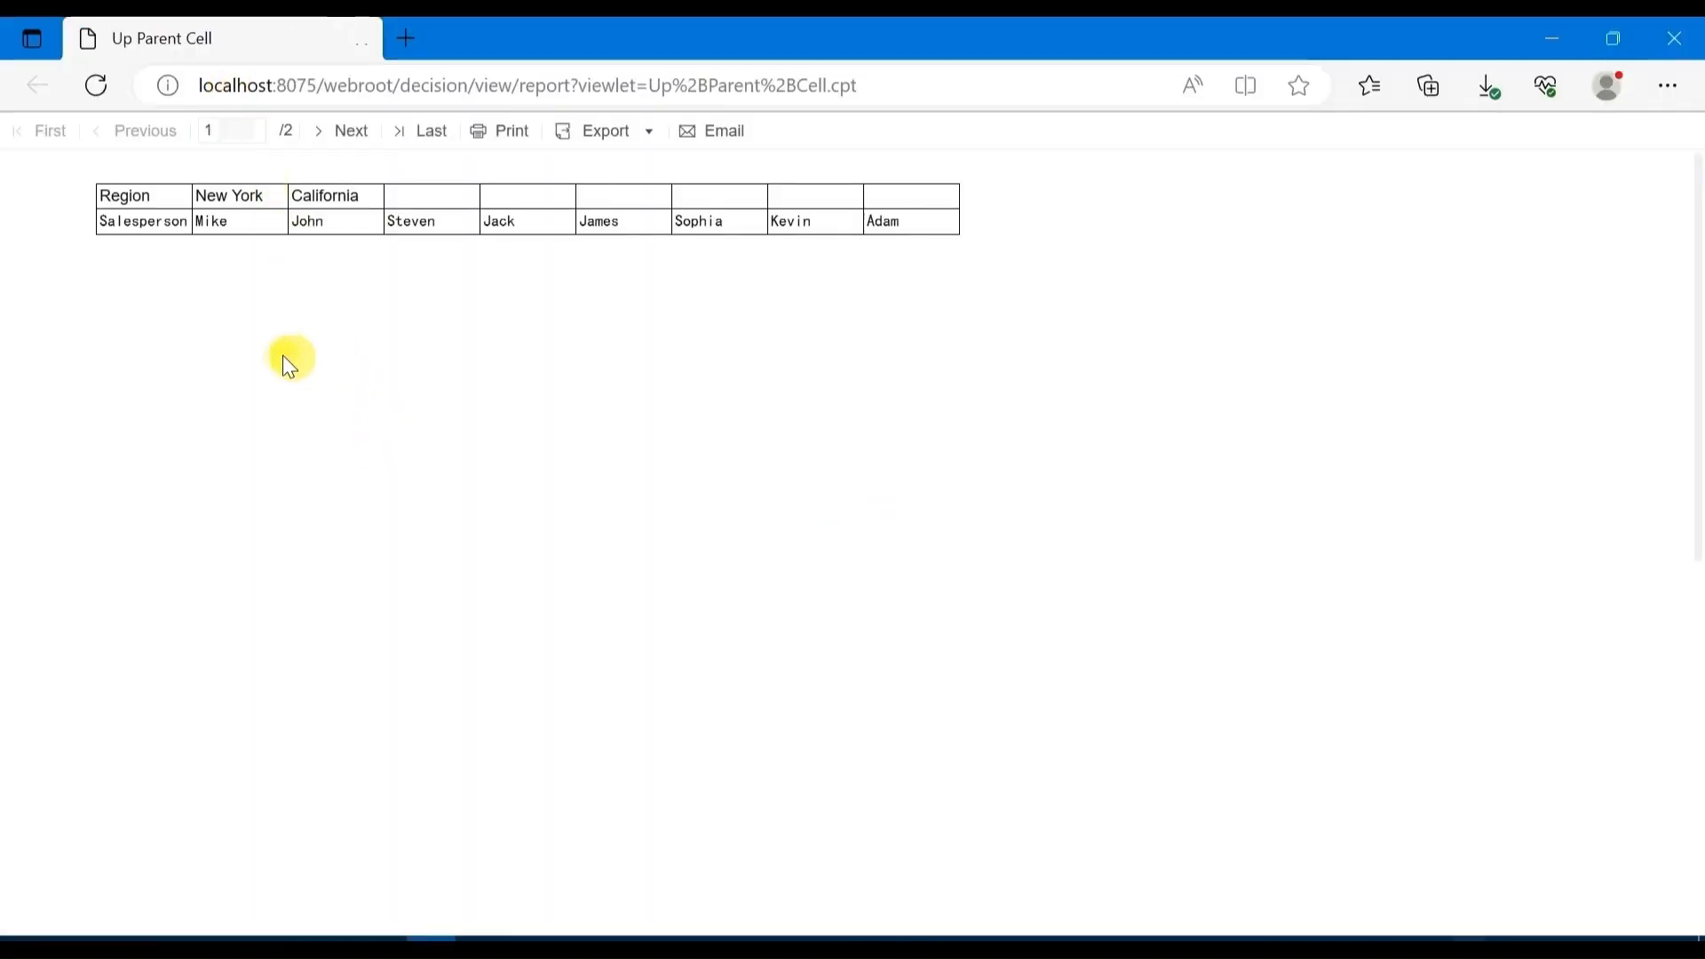
mouse_move(525, 306)
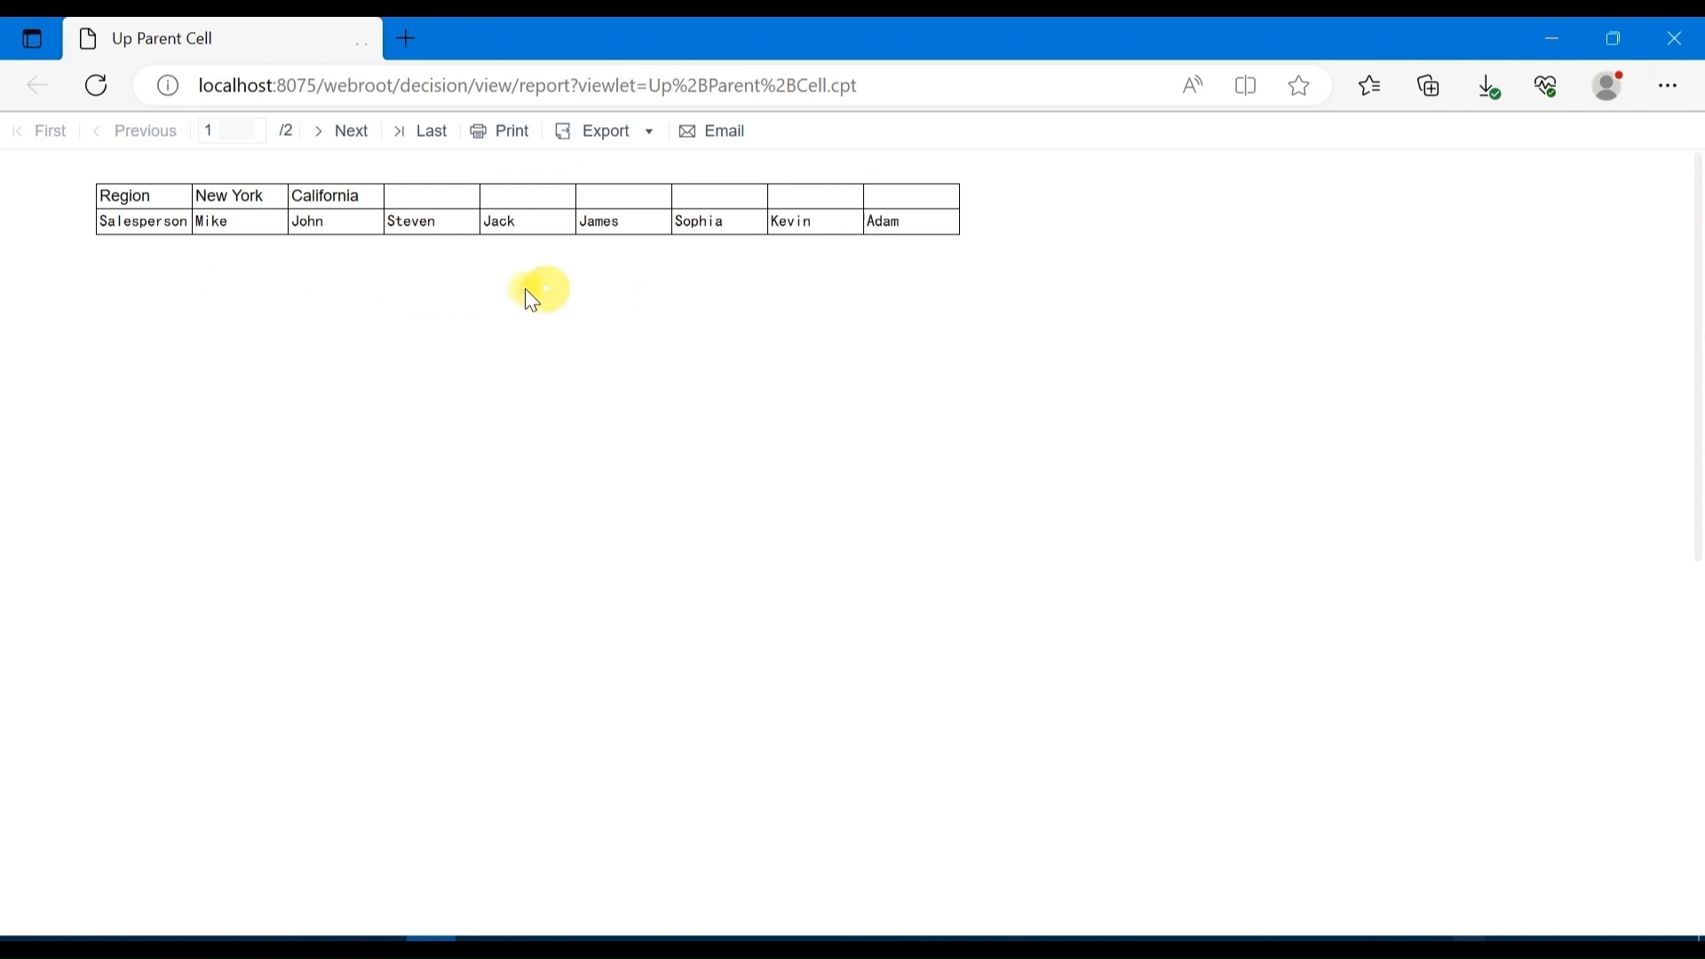
mouse_move(693, 285)
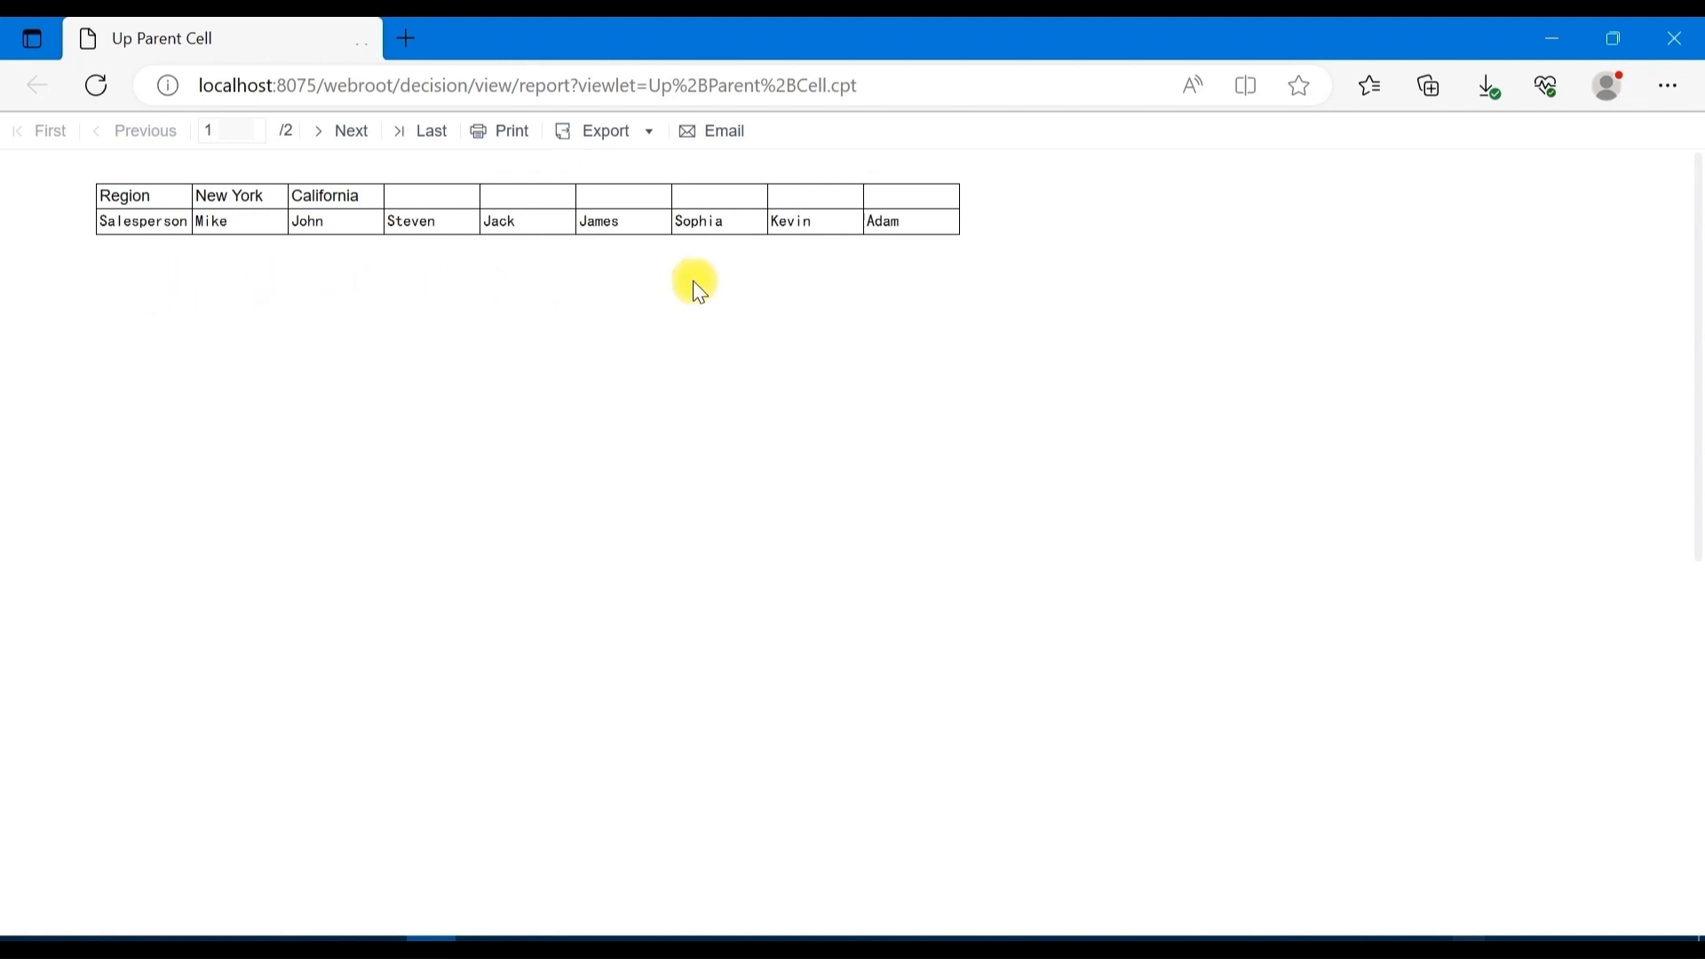
mouse_move(554, 270)
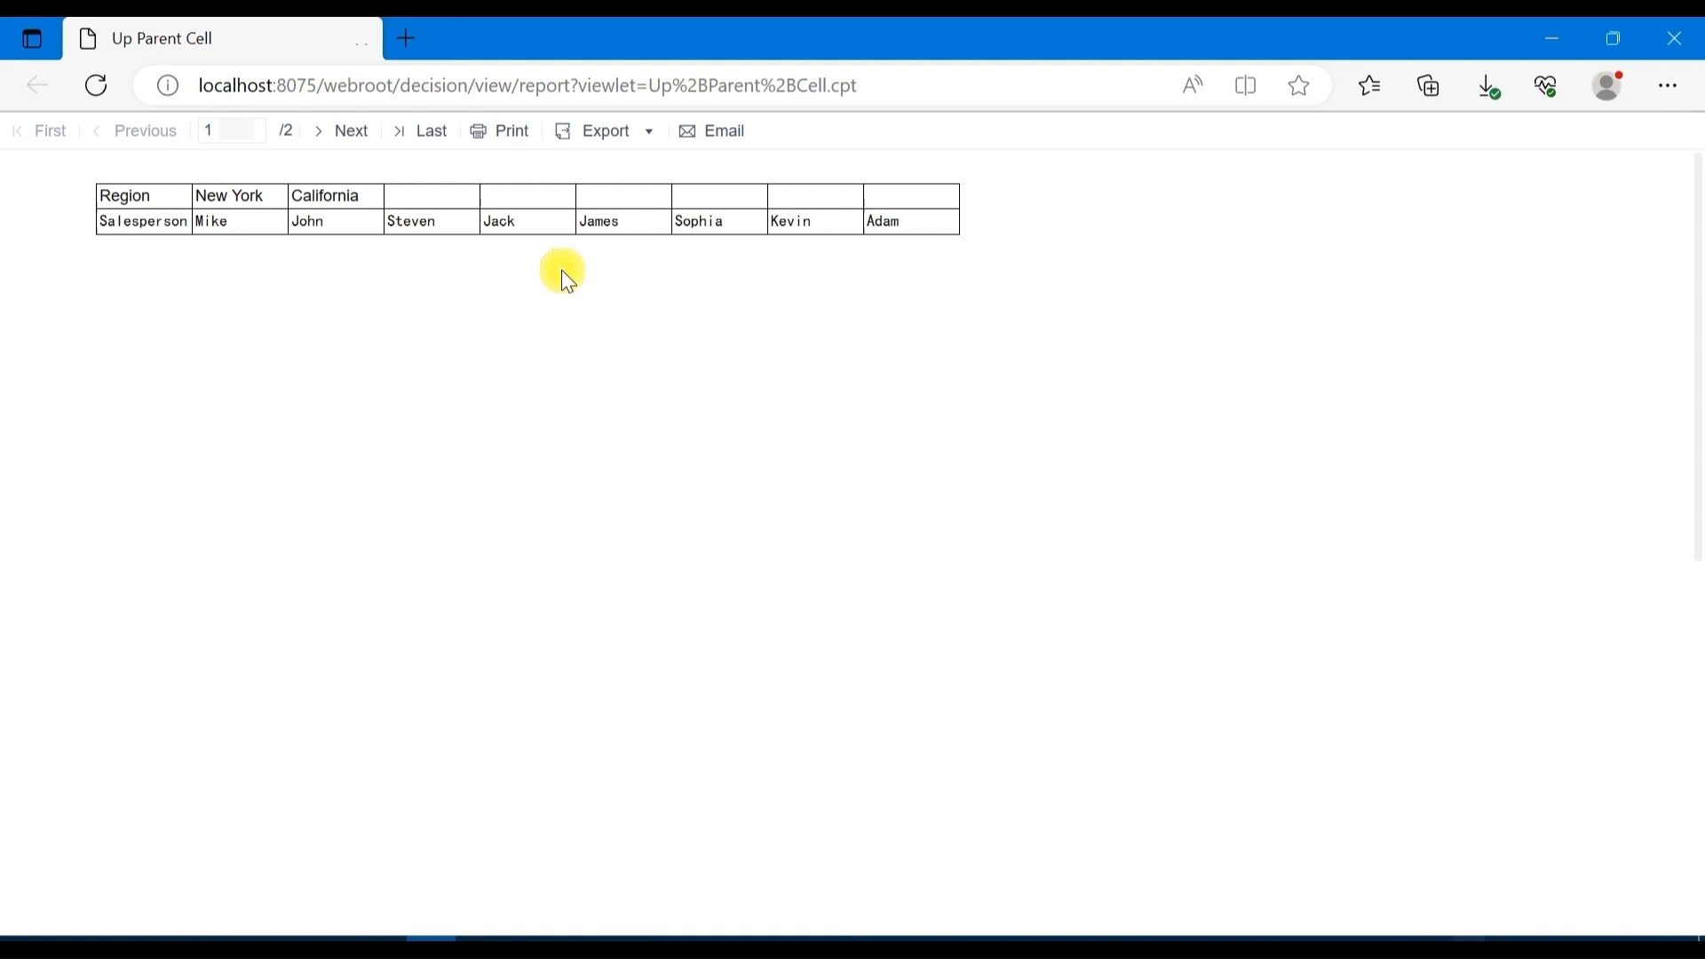
mouse_move(430, 691)
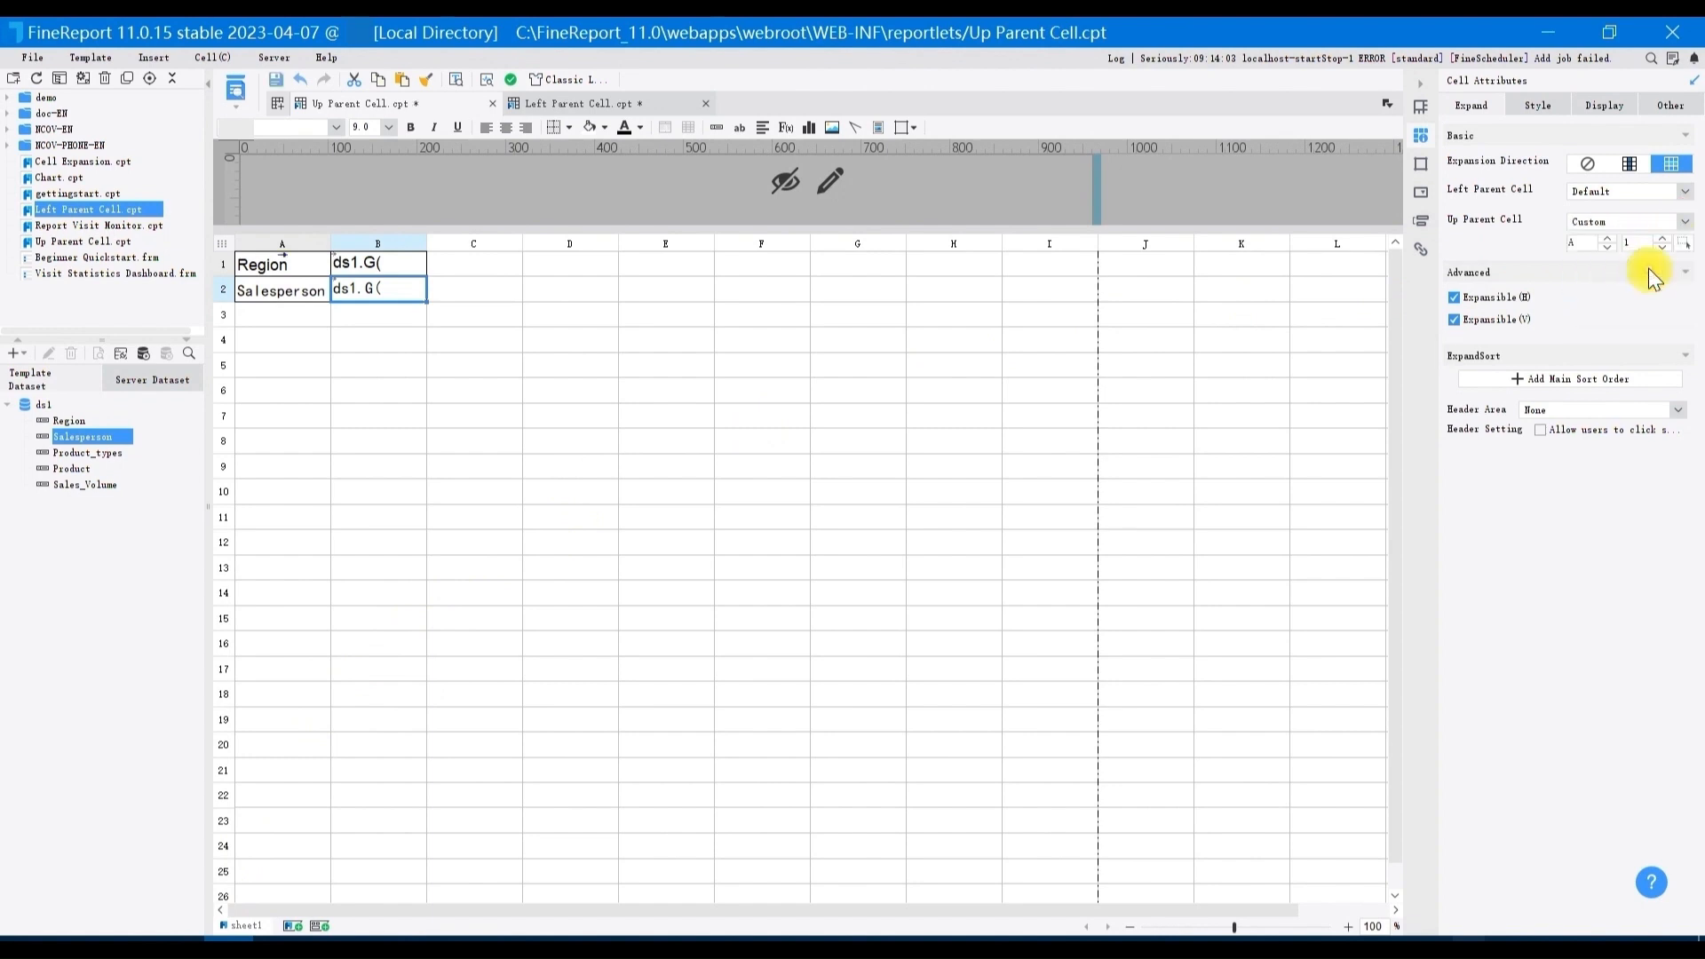
Set B2's up parent to custom cell B1 and preview the grouped report.
left_click(1583, 241)
type("B")
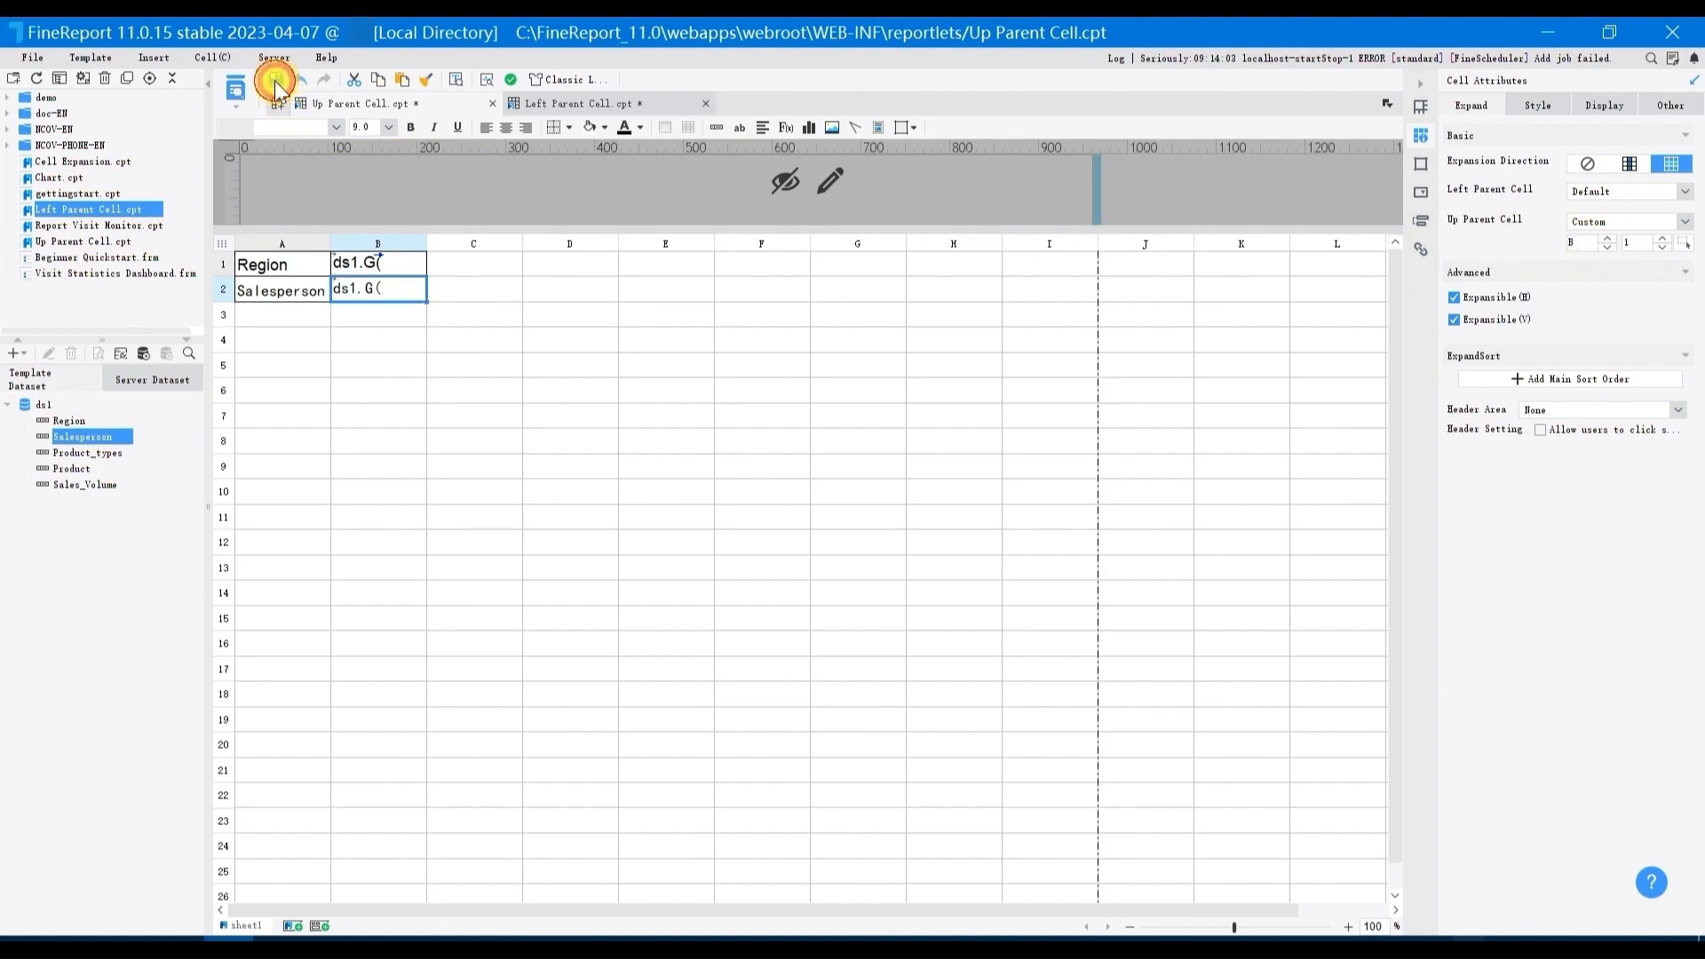
left_click(261, 83)
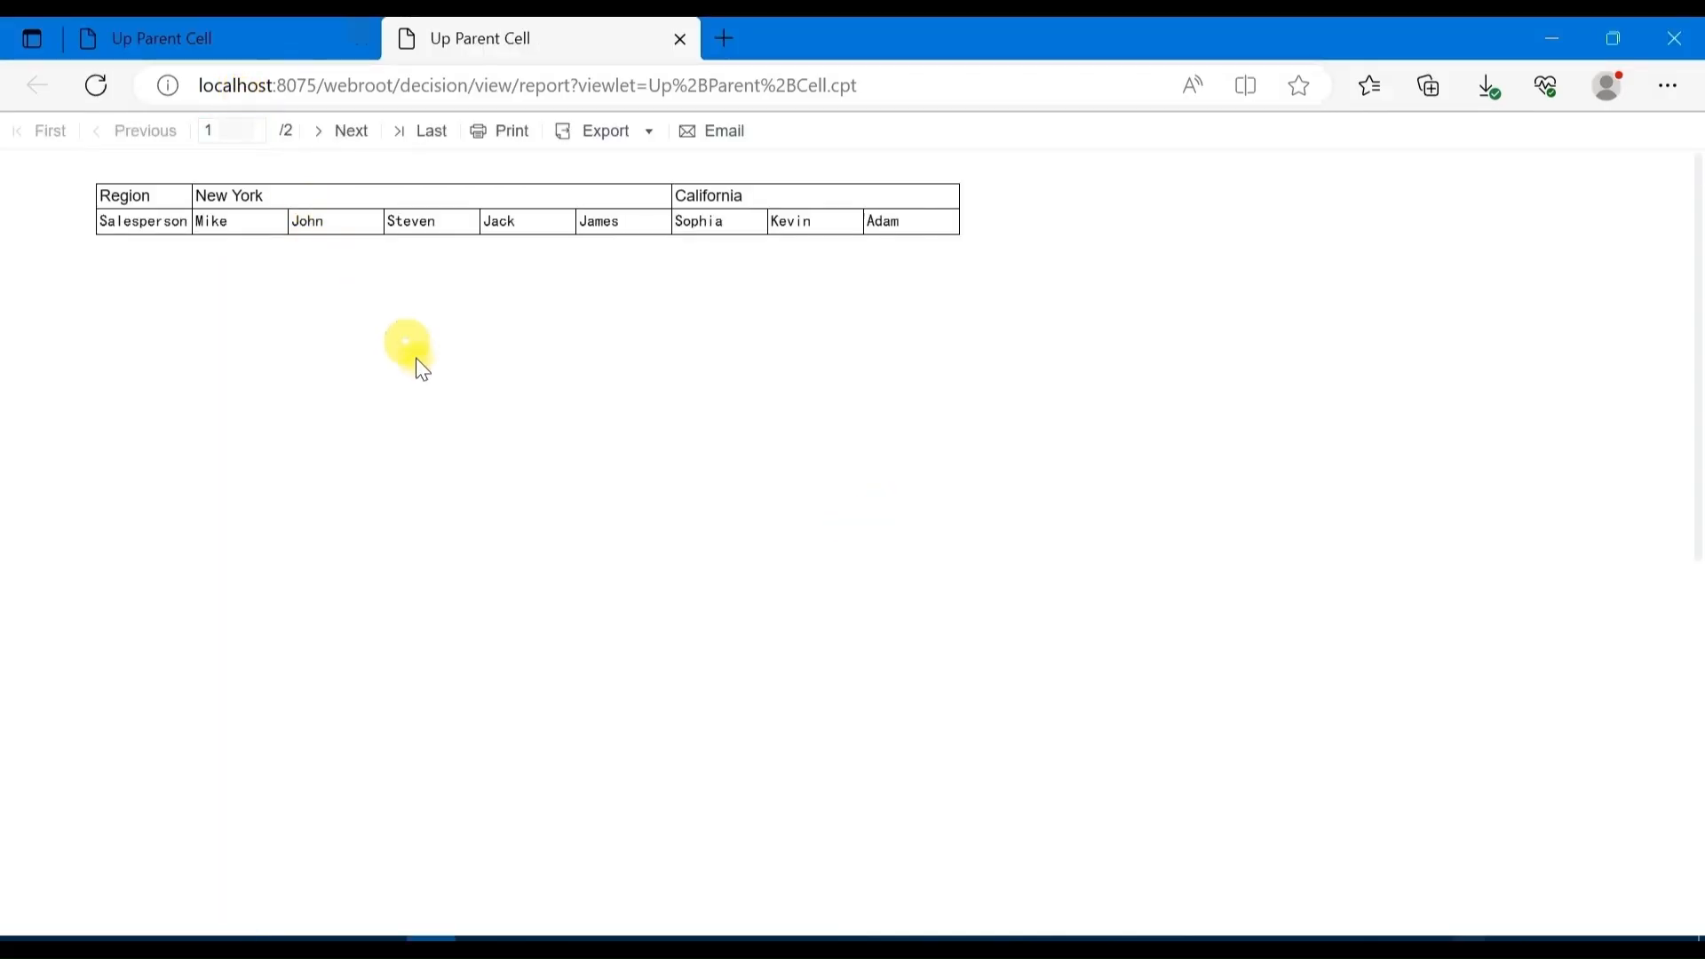
mouse_move(556, 281)
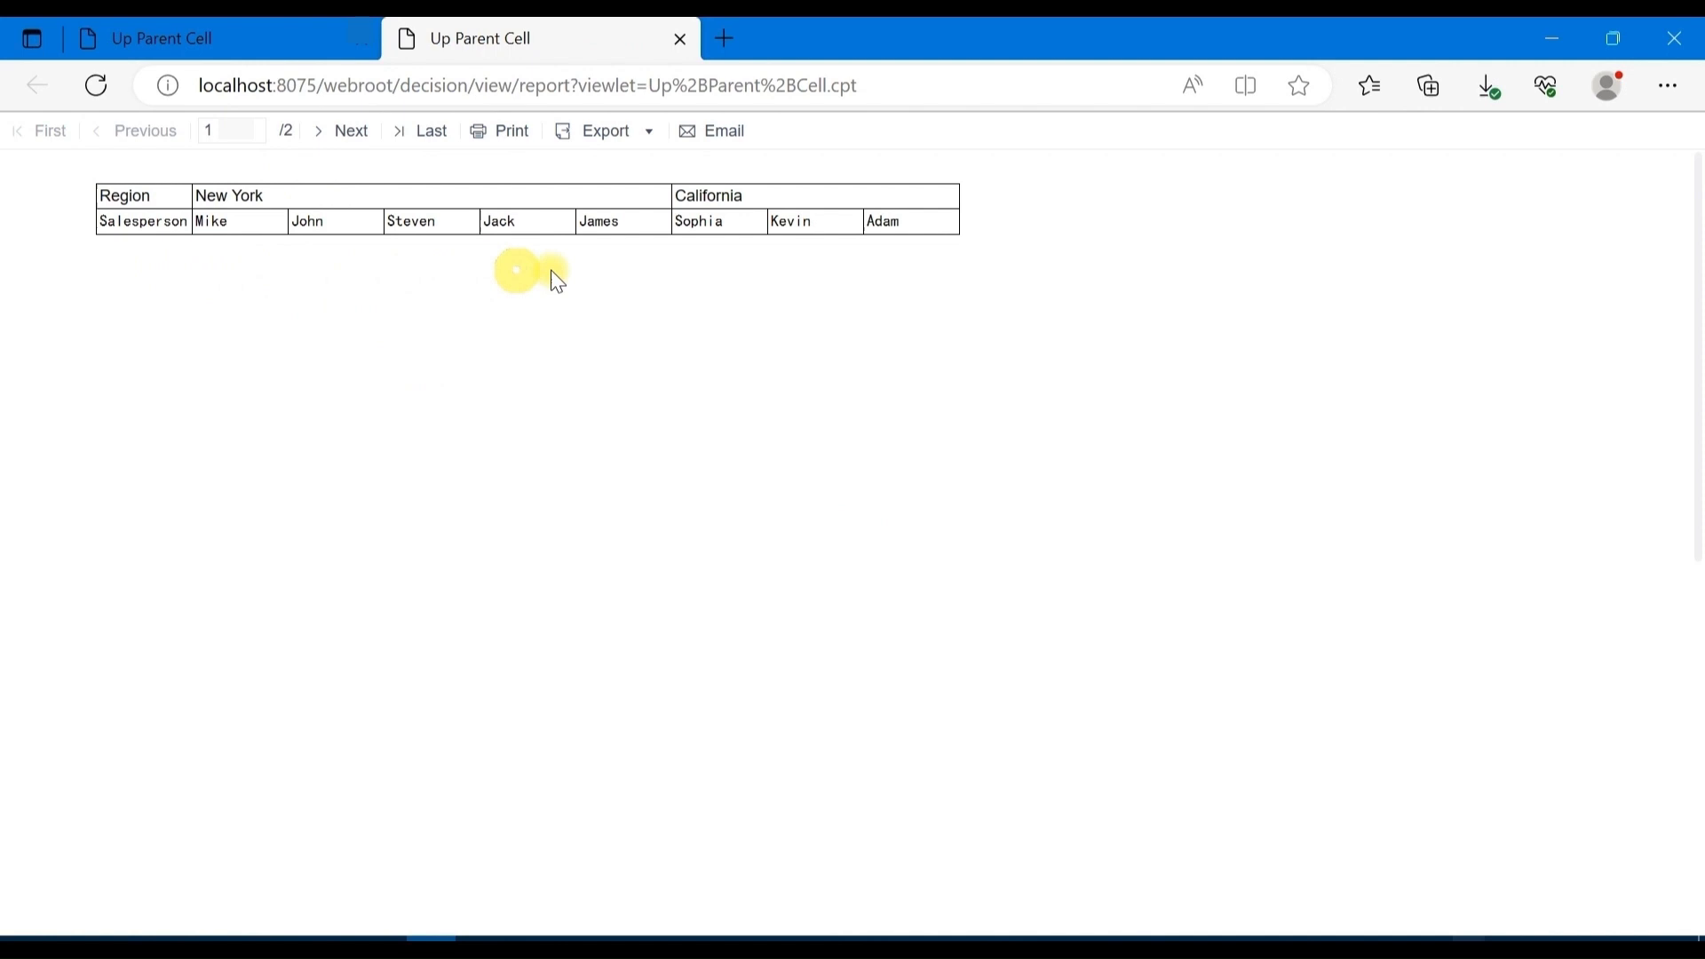
mouse_move(729, 275)
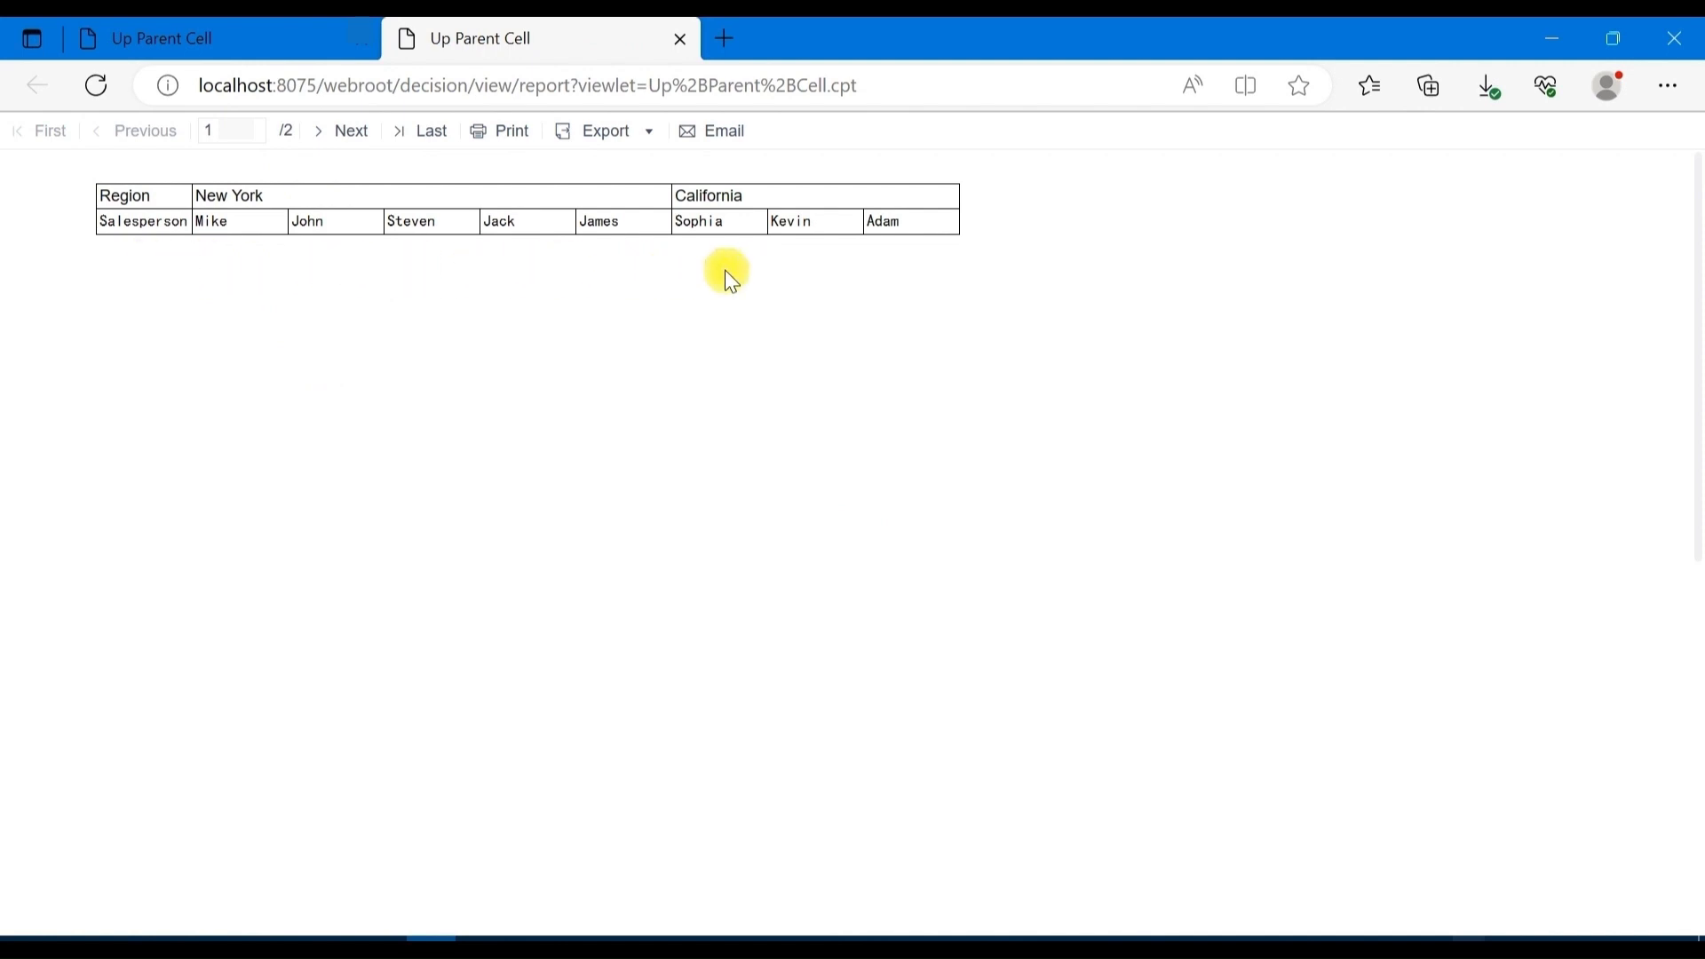
mouse_move(256, 298)
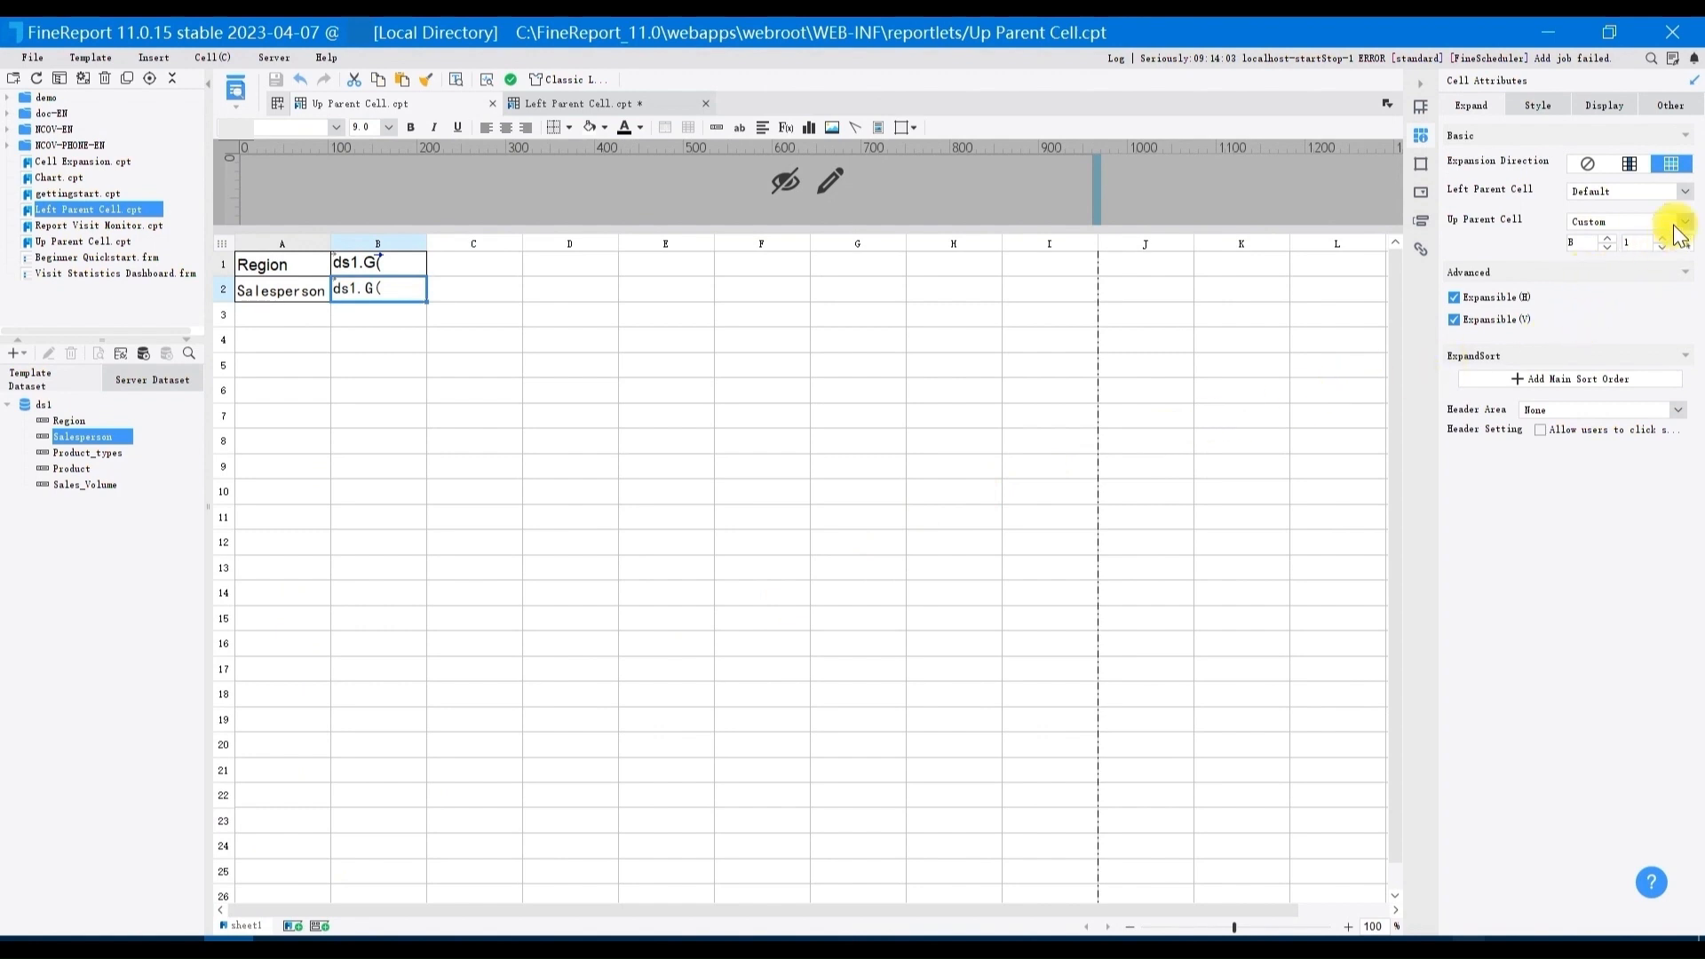
Return the Salesperson cell's up parent to Default and preview again.
left_click(1684, 224)
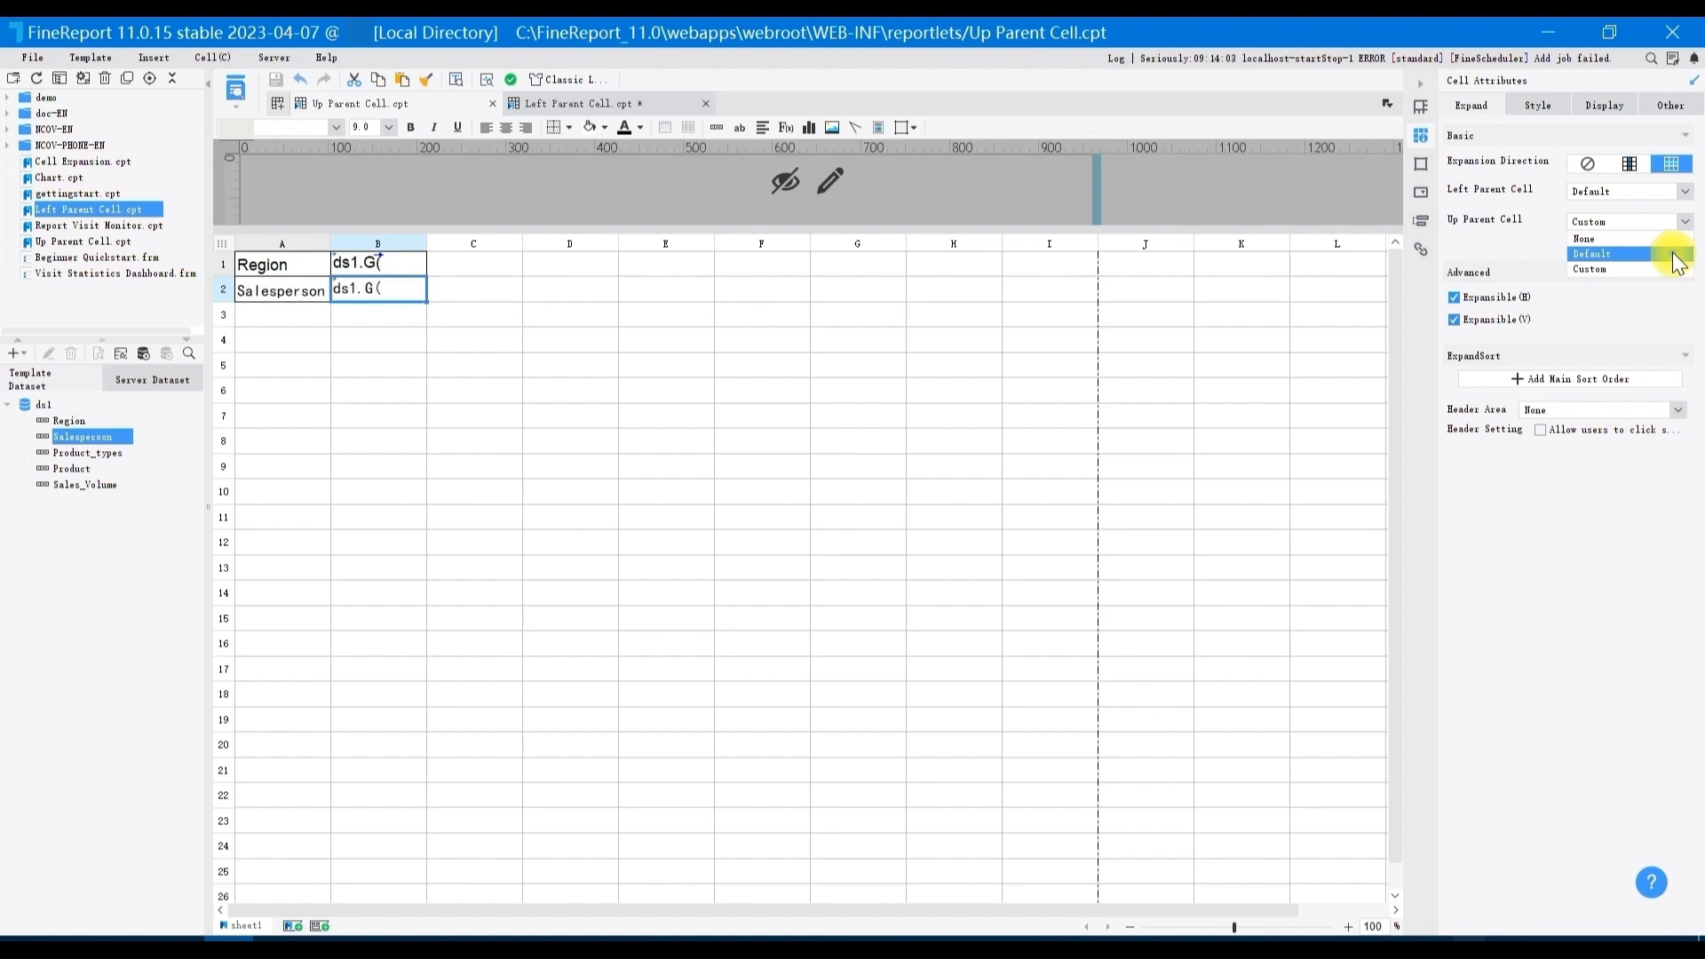
left_click(1590, 252)
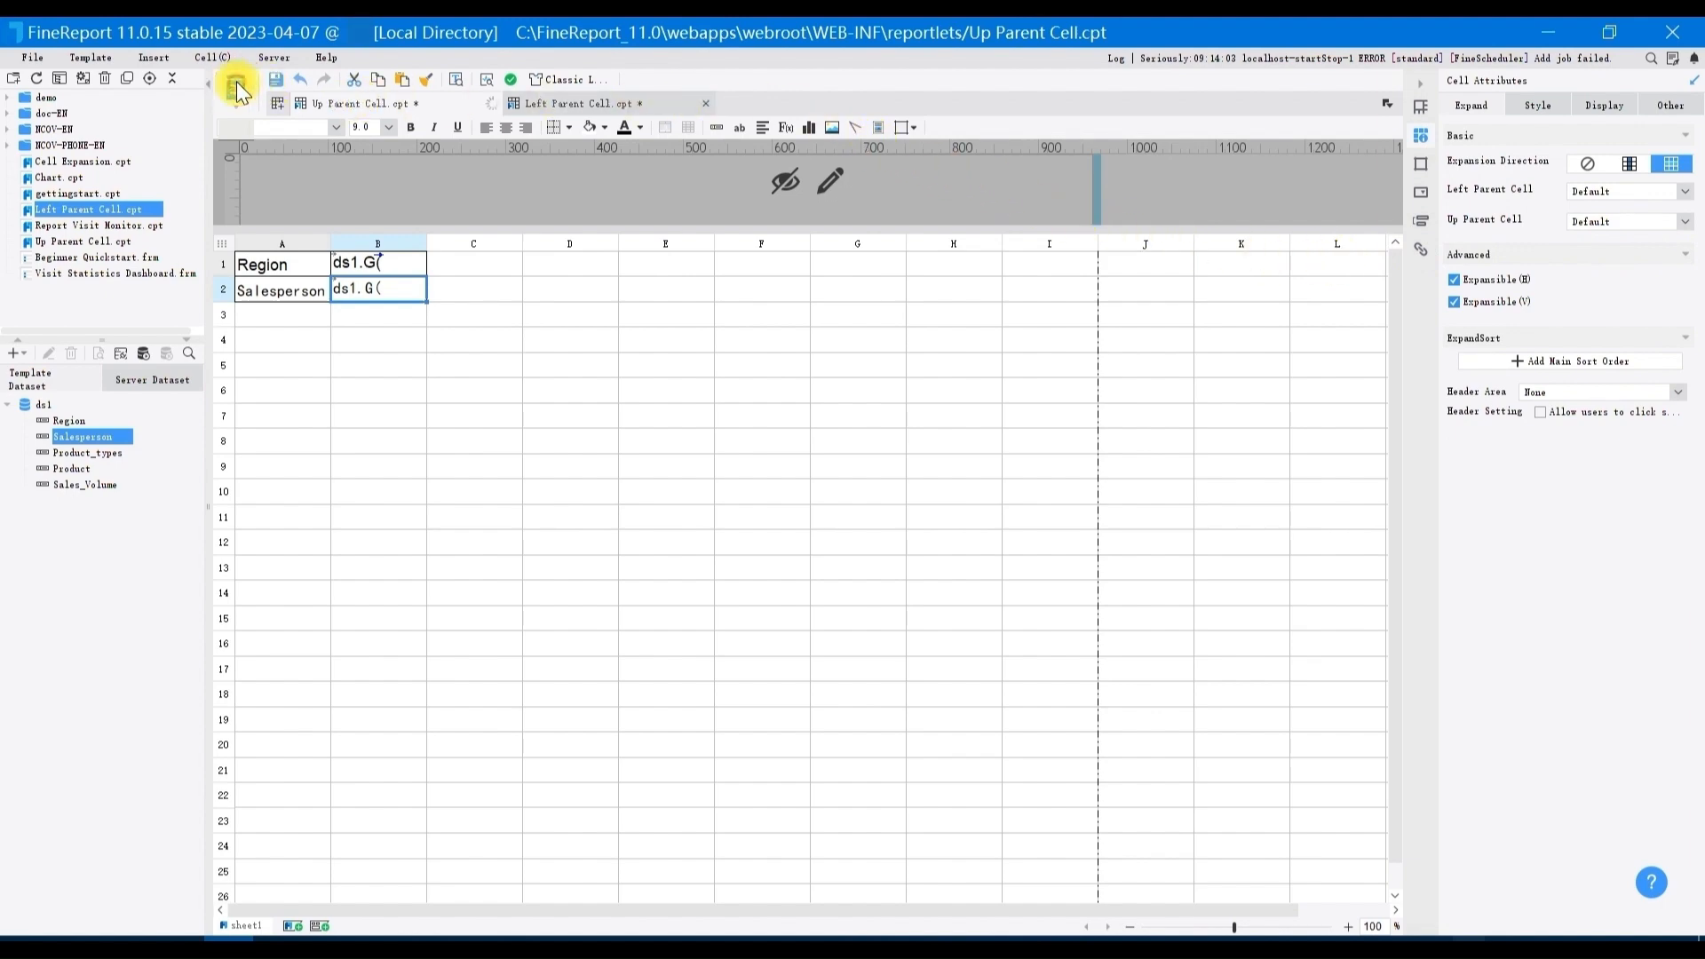
left_click(233, 80)
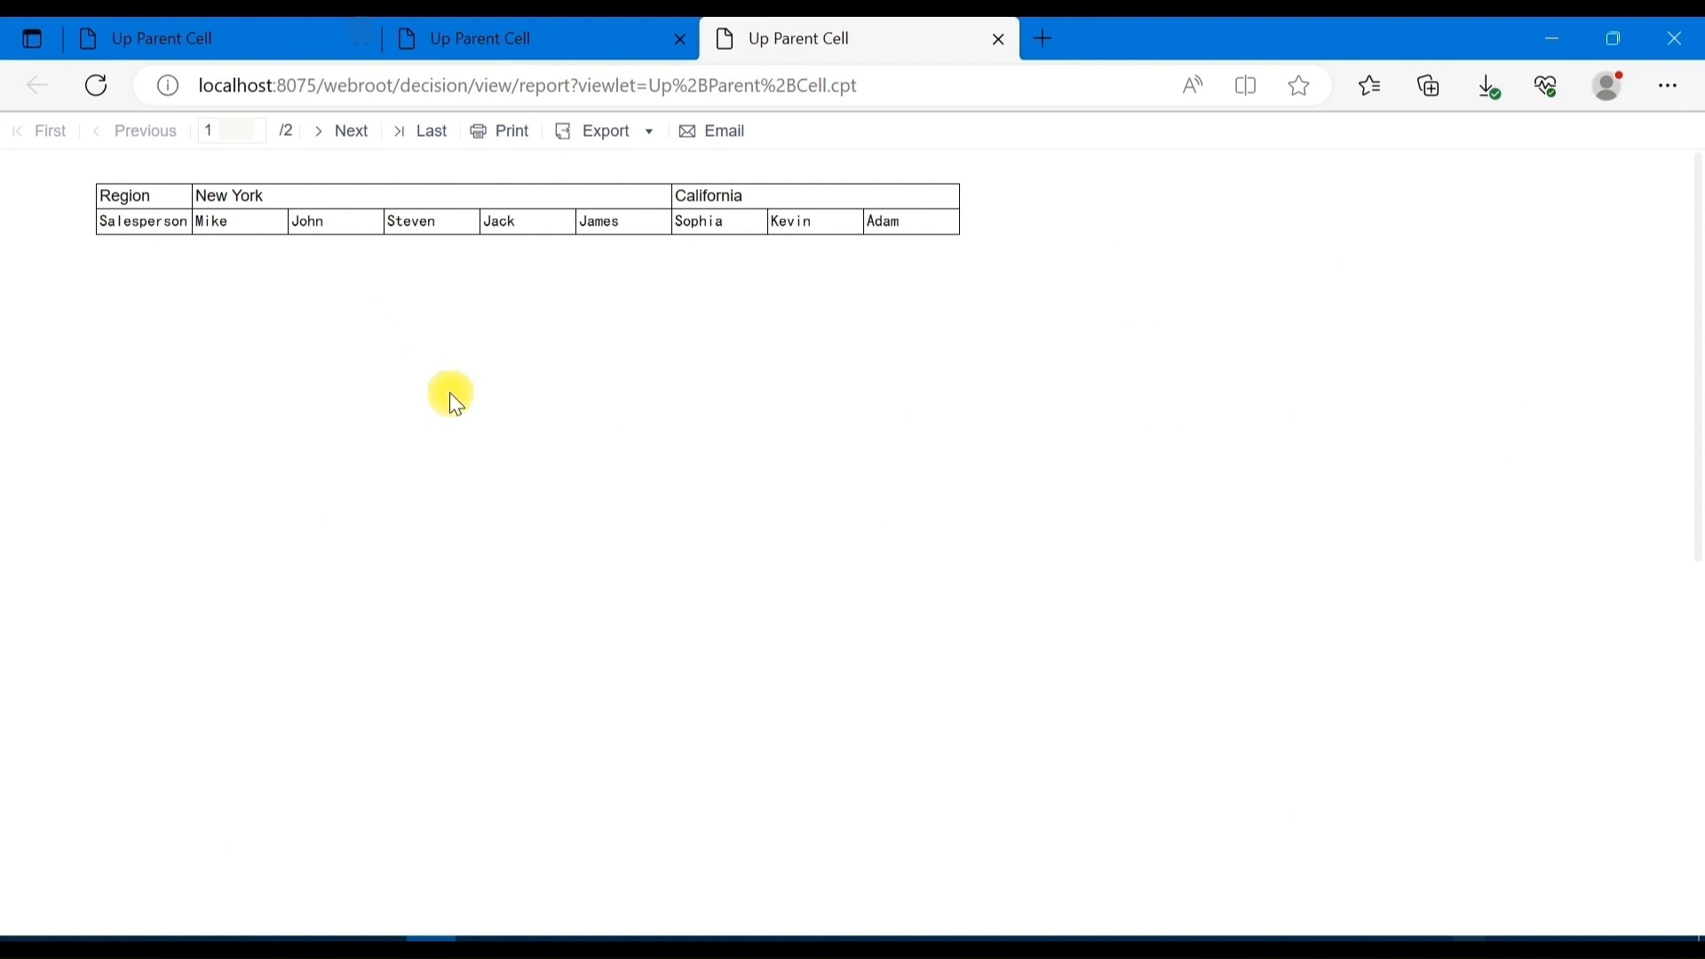
mouse_move(373, 532)
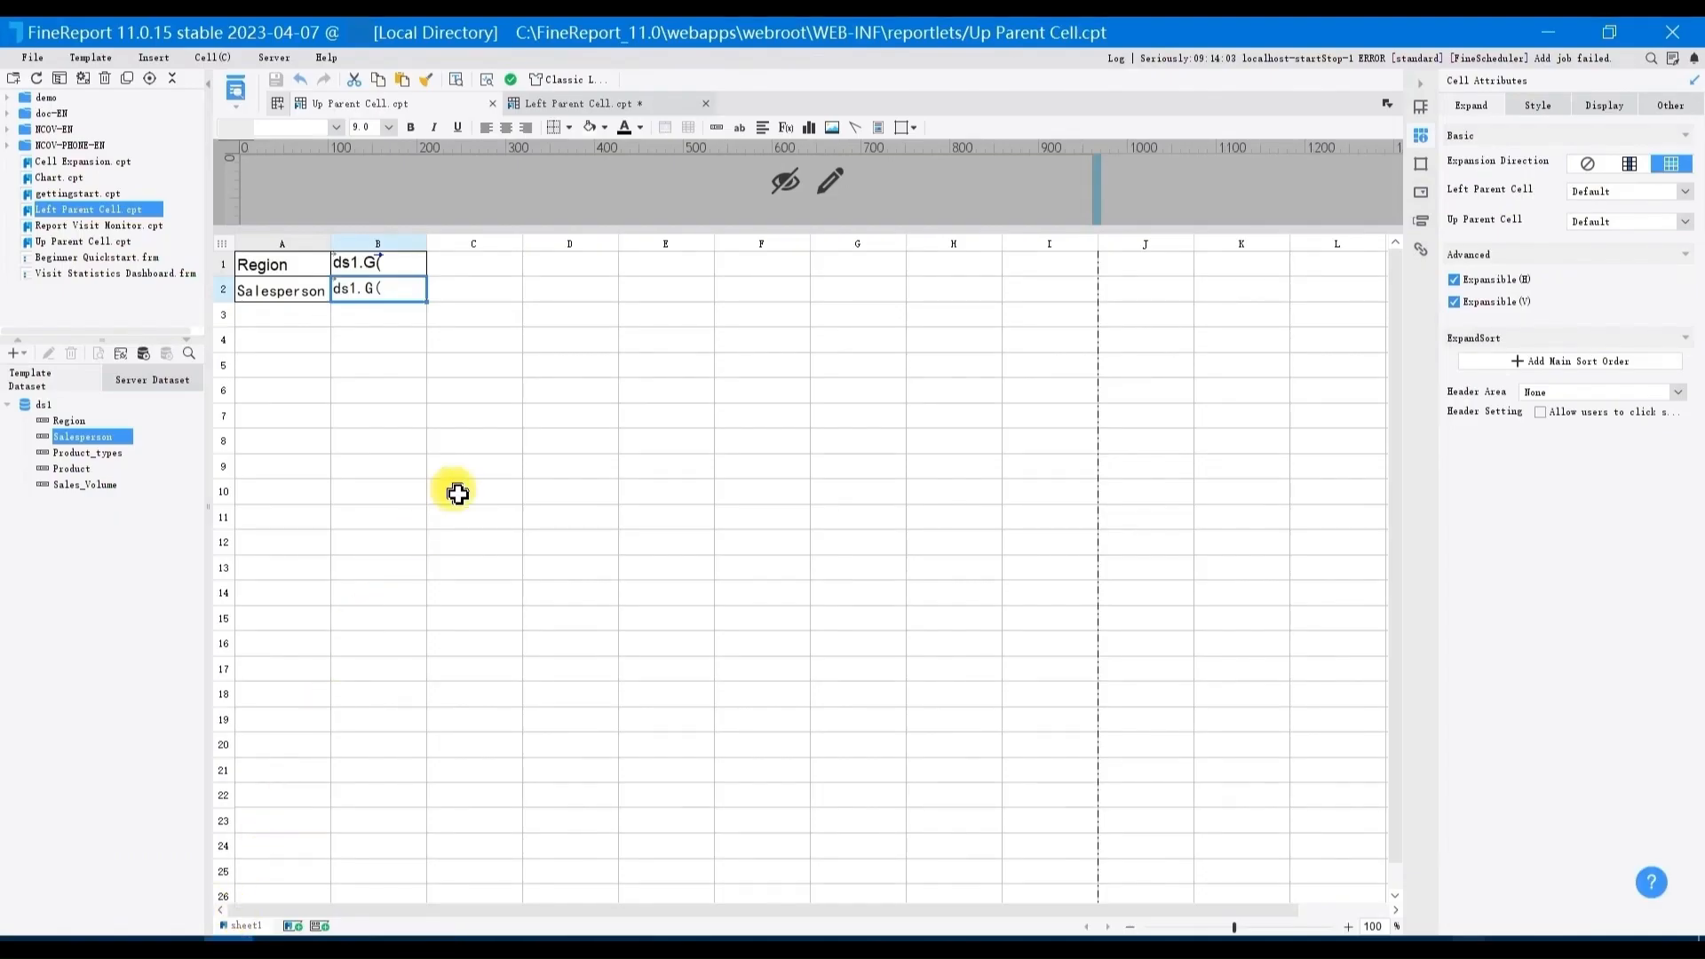
mouse_move(487, 440)
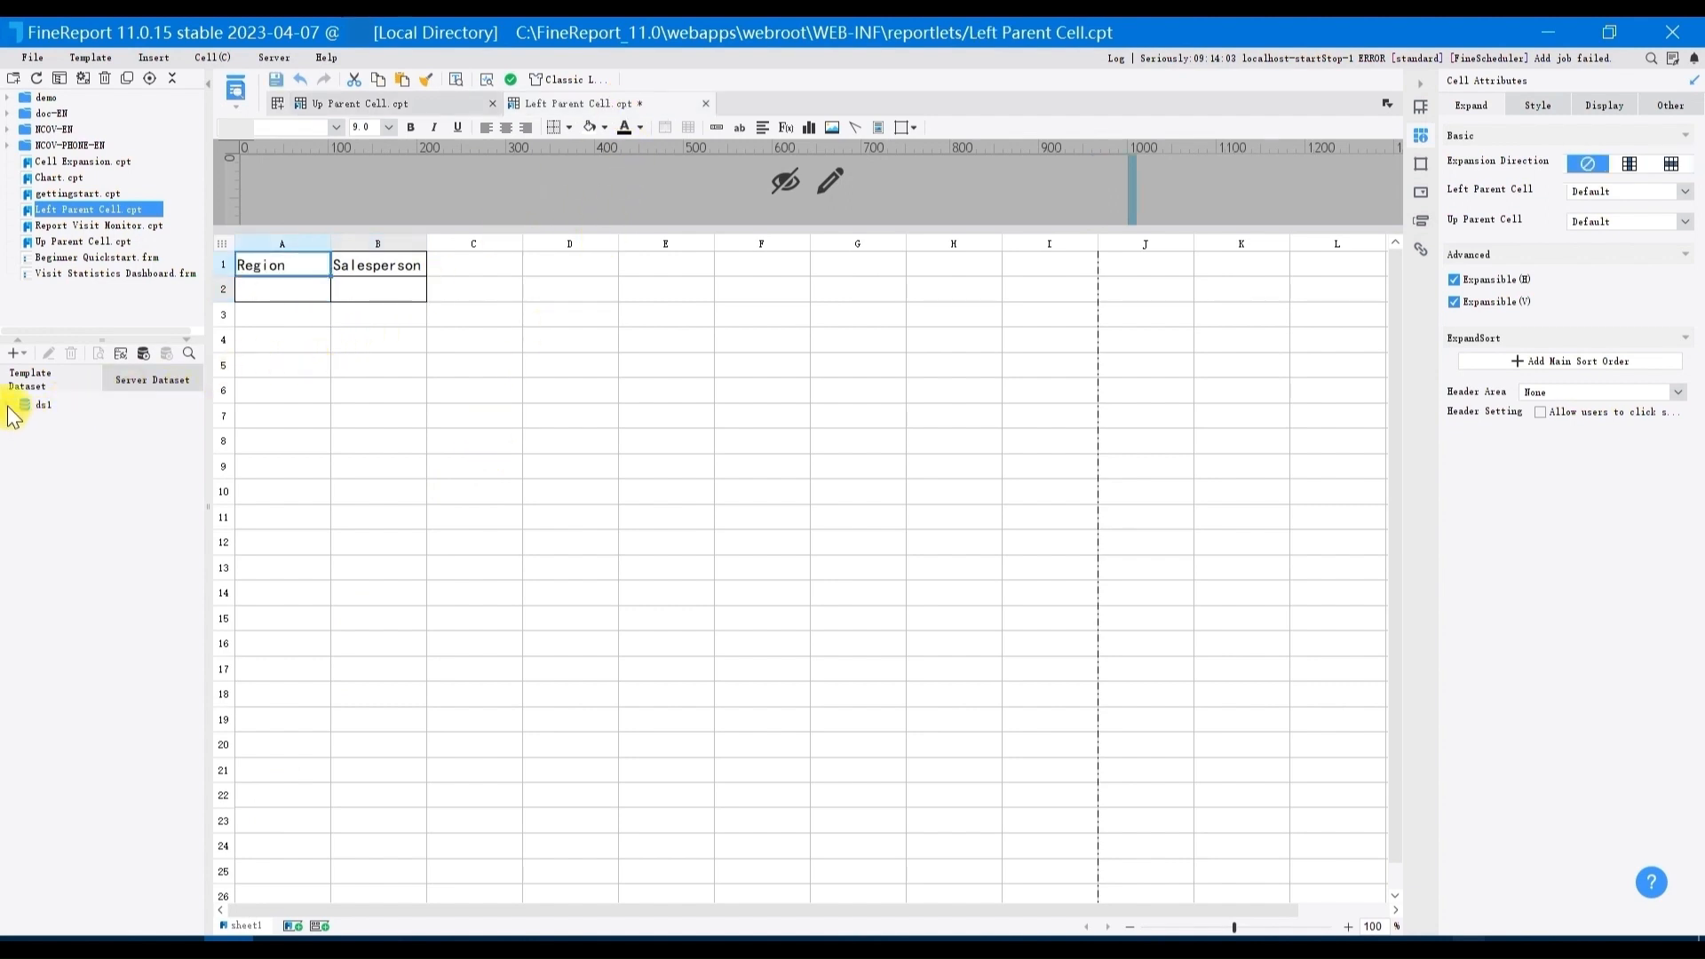
Place ds1 Region in A2 and Salesperson in B2, then choose Custom borders for A1:B2.
left_click(41, 405)
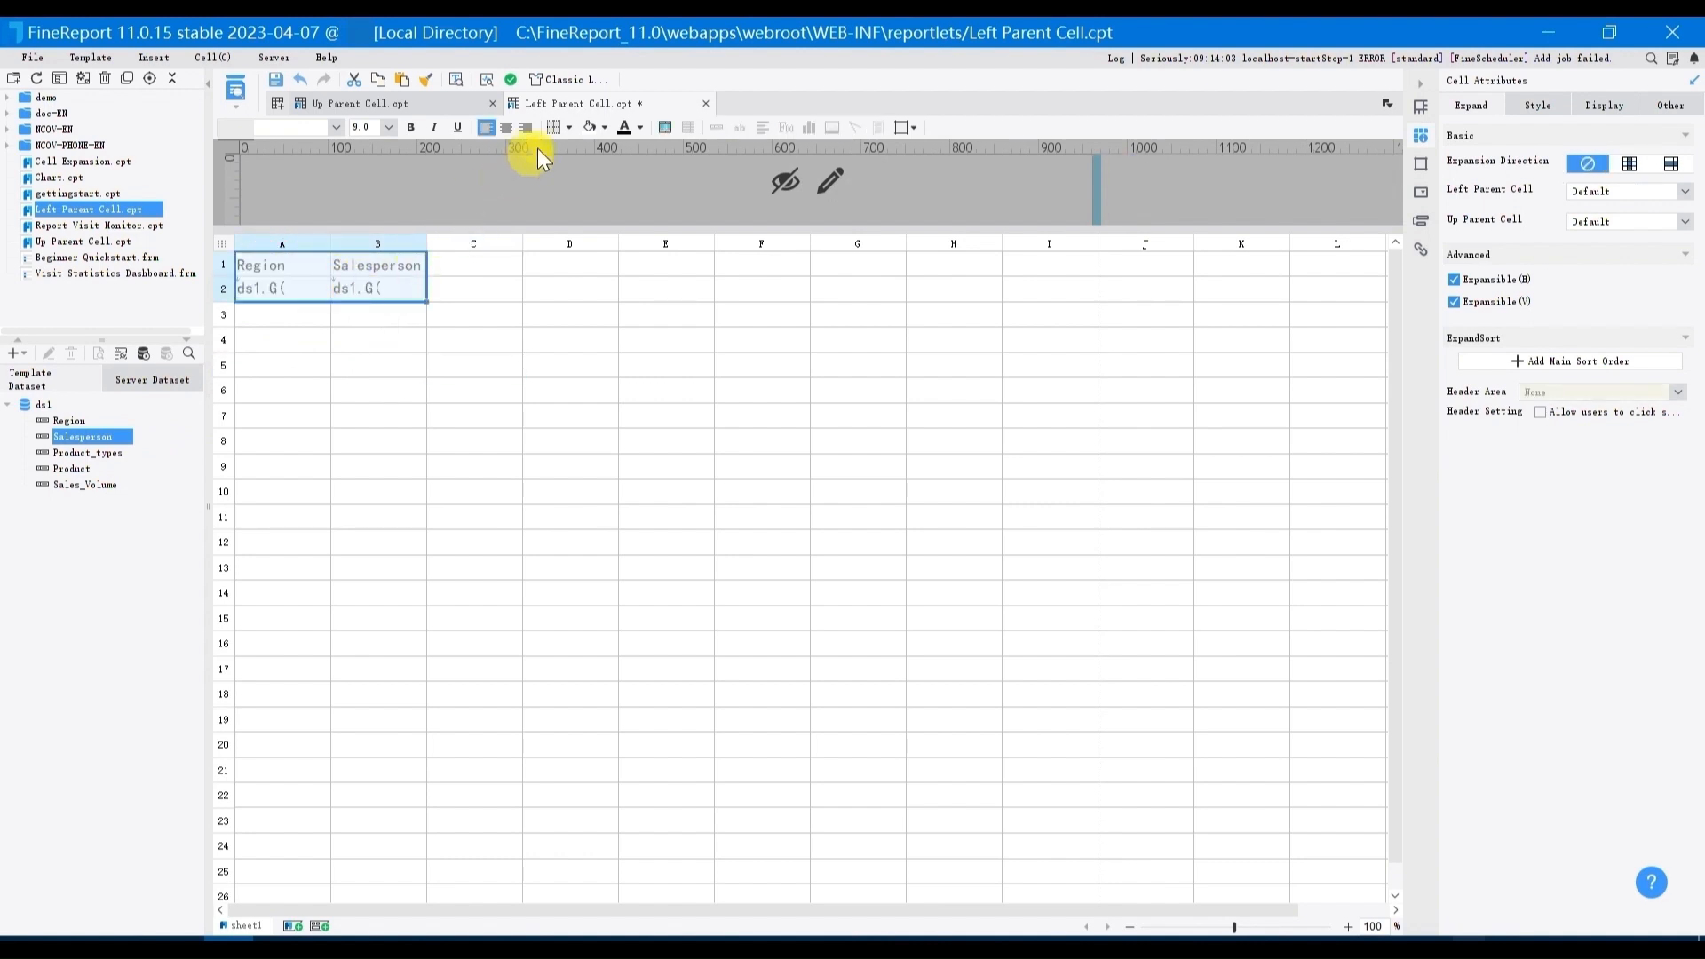
left_click(558, 128)
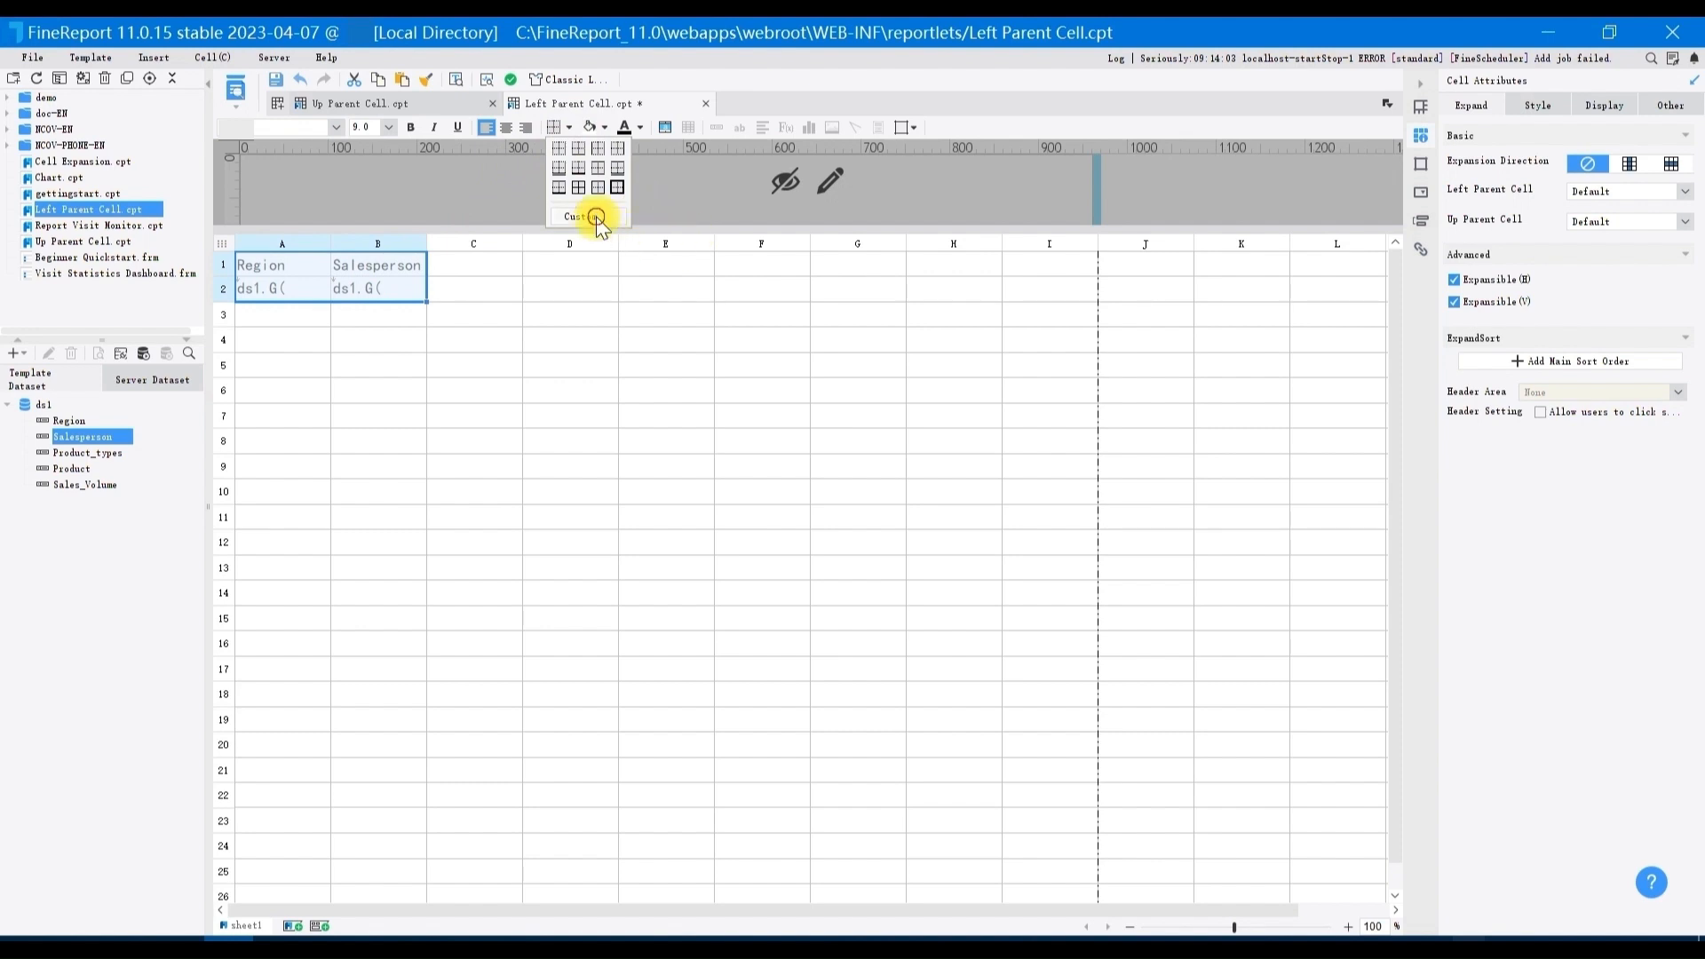
left_click(586, 215)
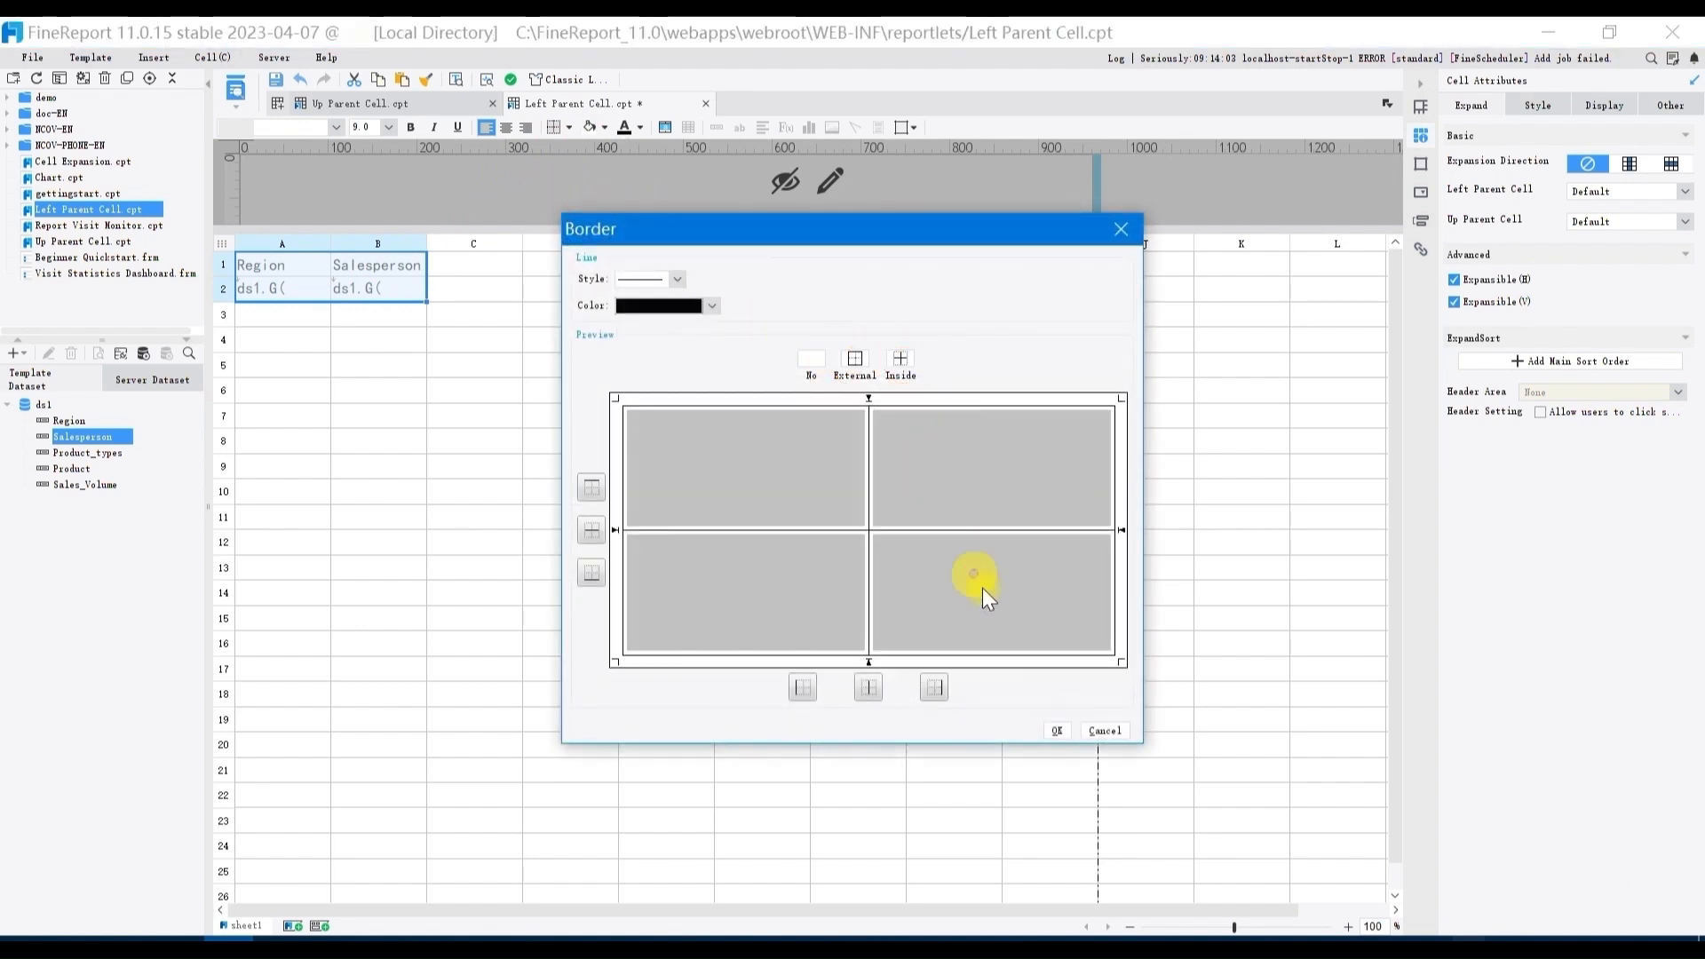
Apply external and inside borders to the Region–Salesperson table.
left_click(1057, 730)
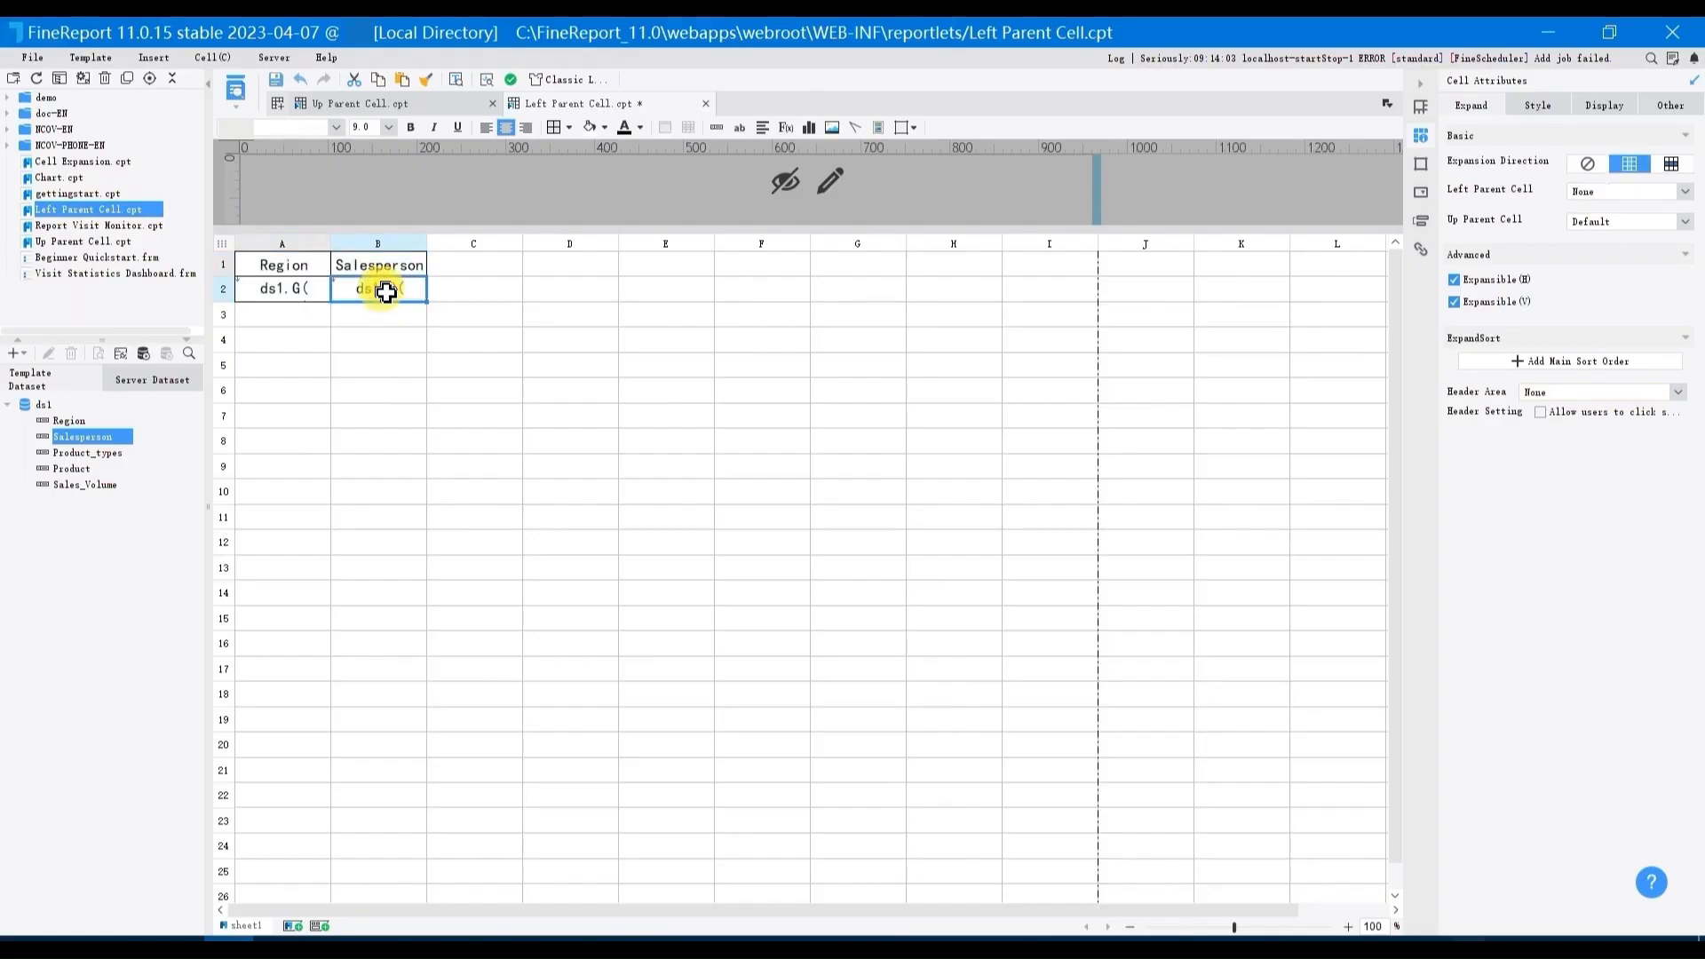
Keep B2's left parent as None and preview the ungrouped salesperson column.
left_click(1682, 190)
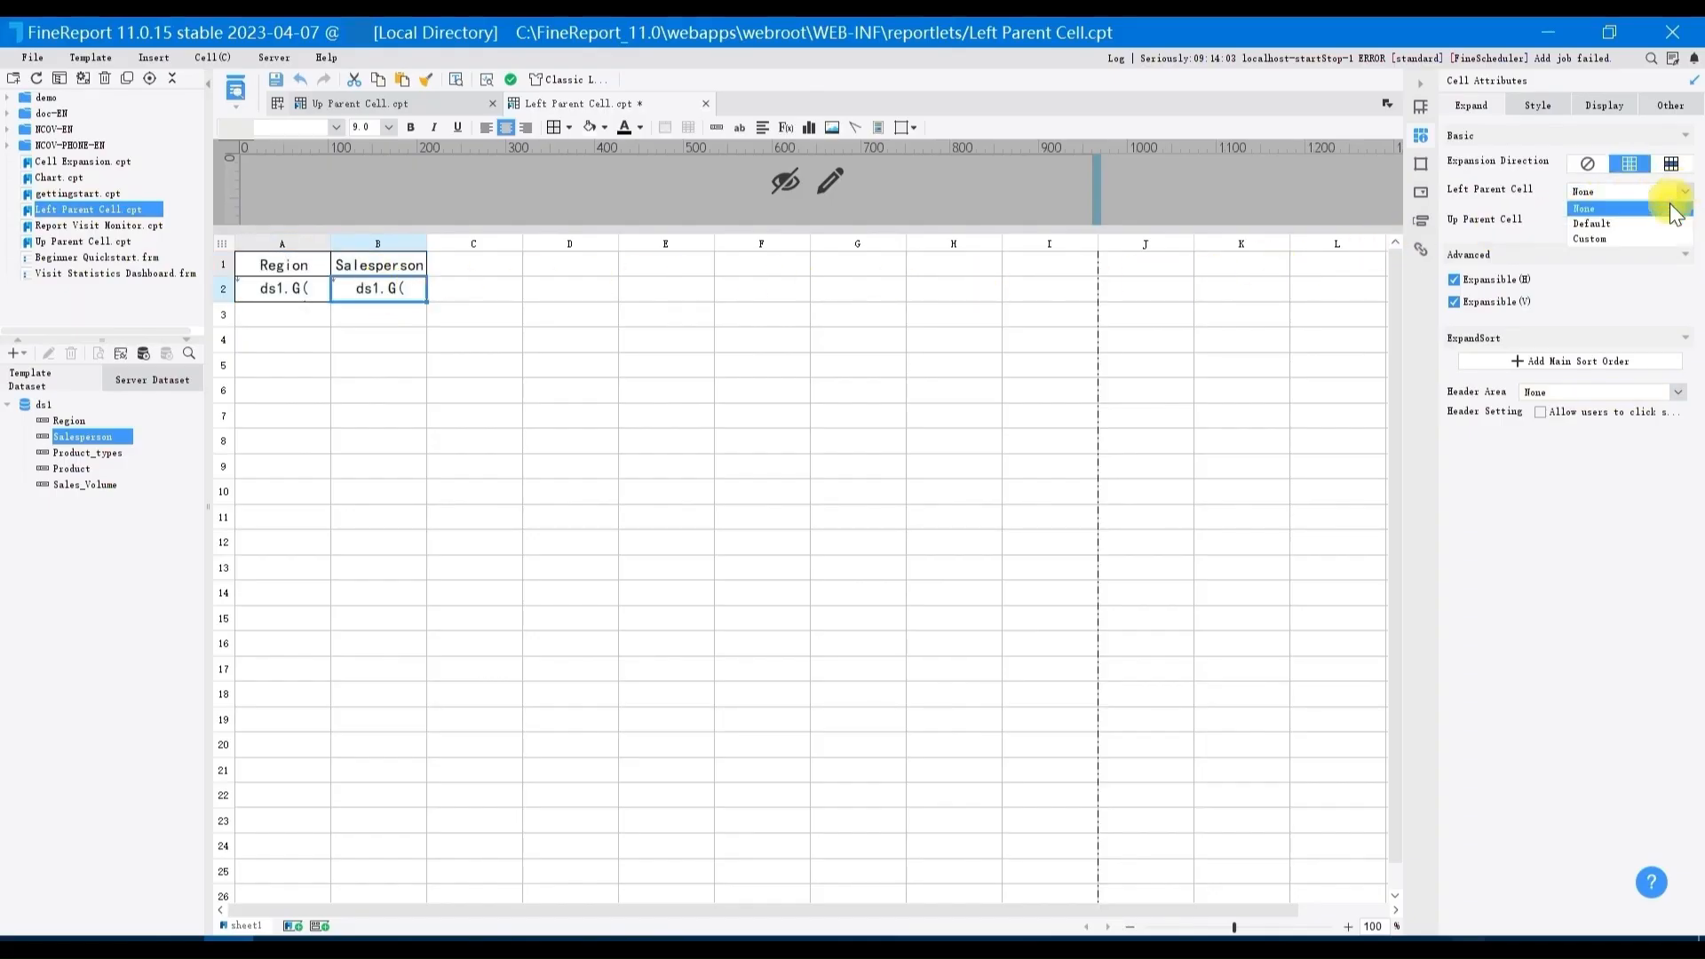
left_click(1585, 208)
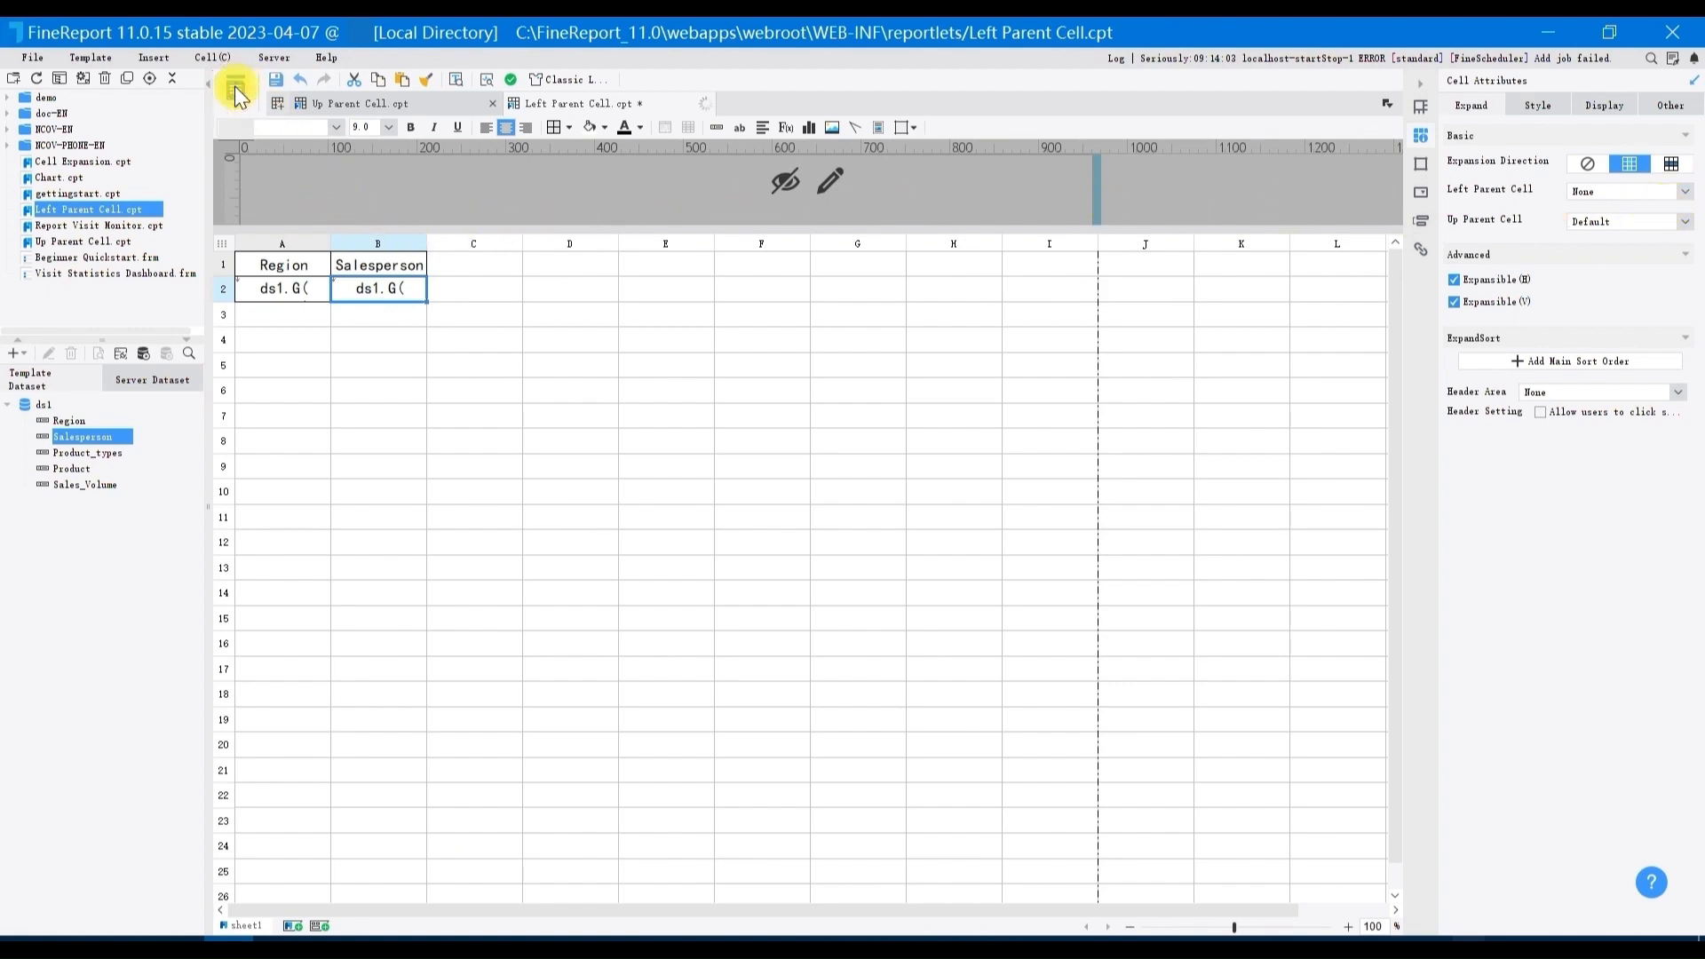
left_click(233, 86)
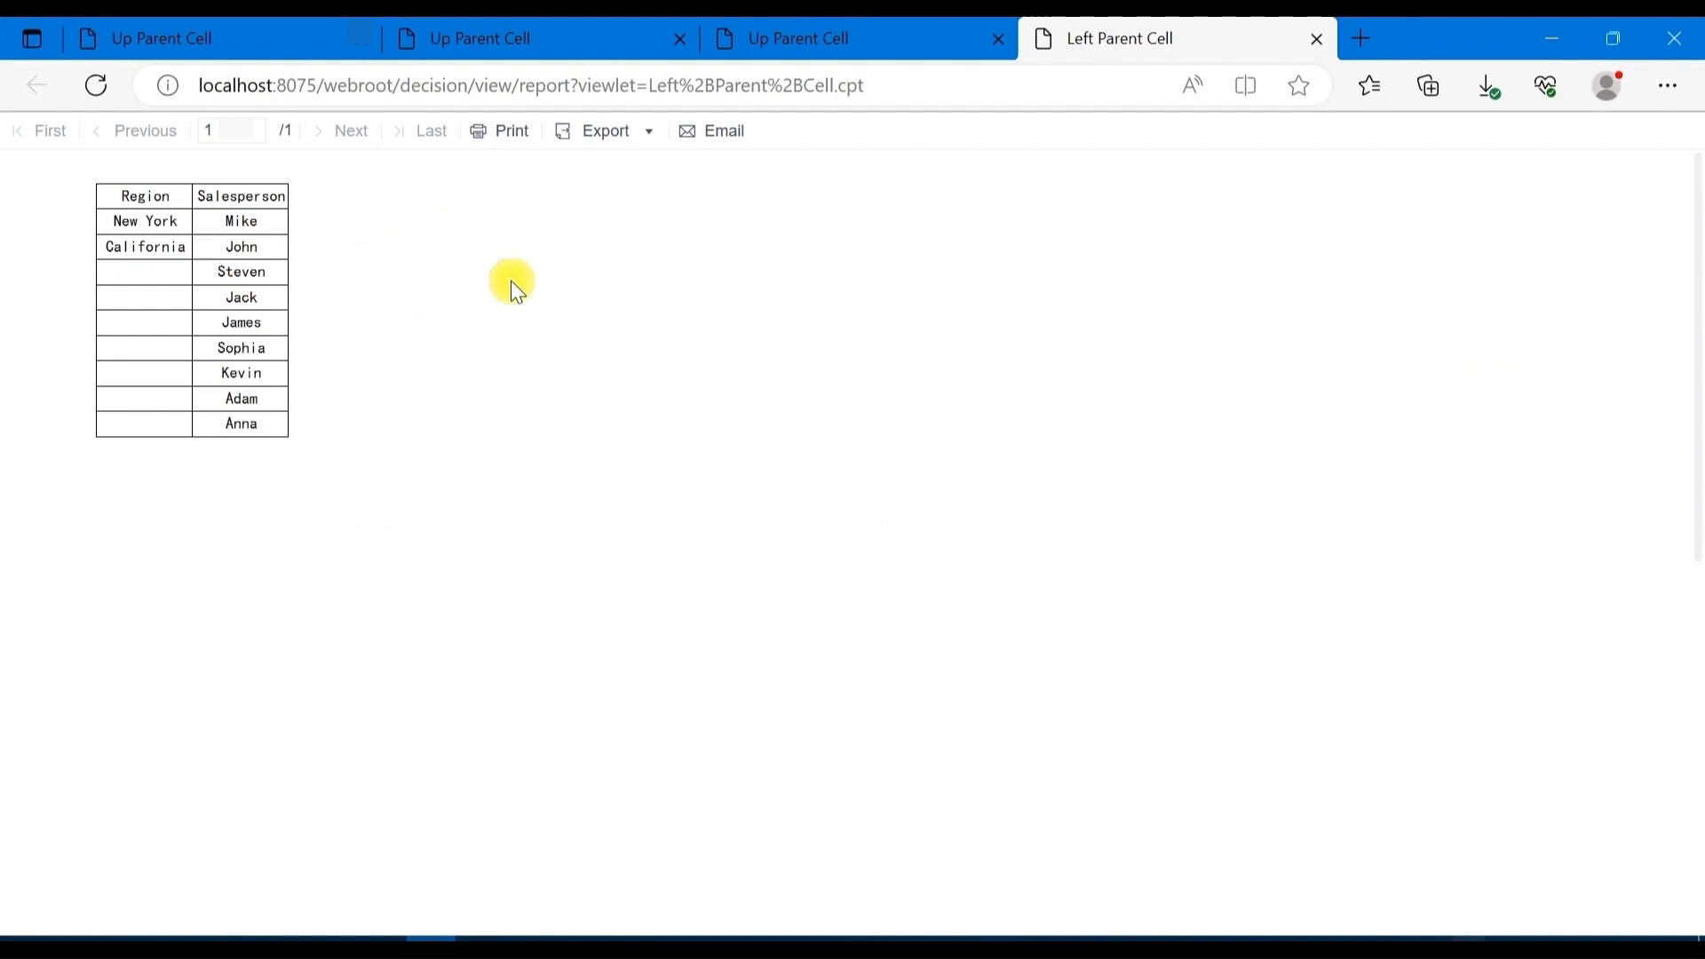
mouse_move(327, 316)
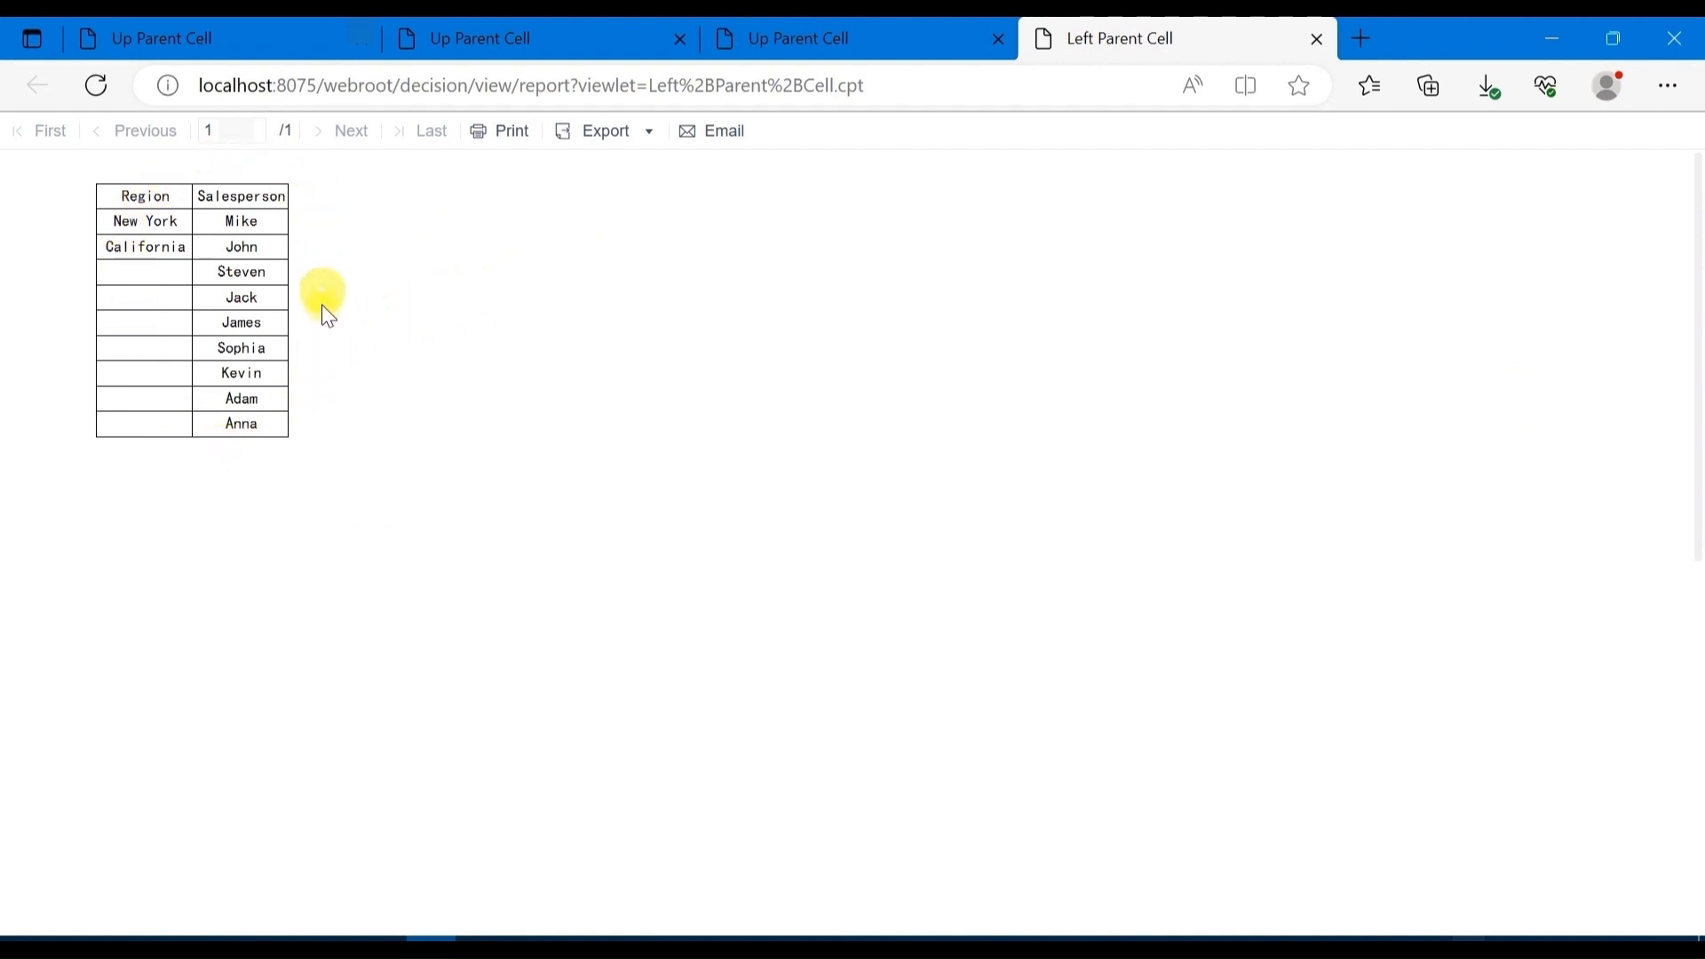
mouse_move(197, 831)
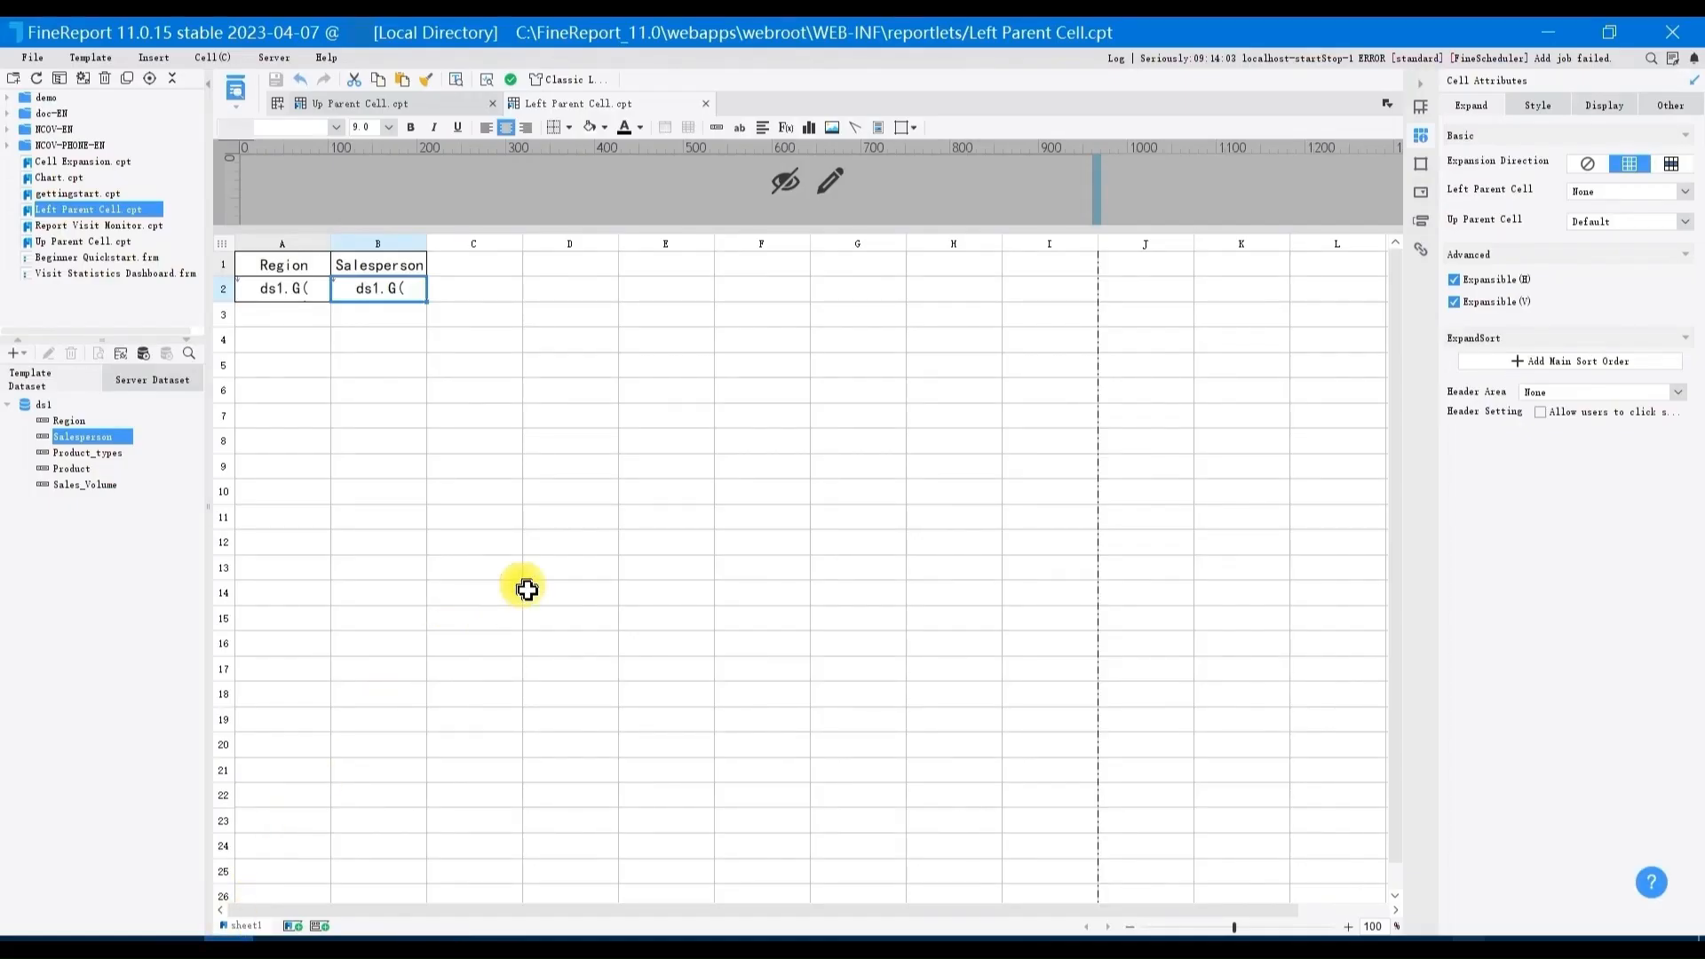
mouse_move(1613, 201)
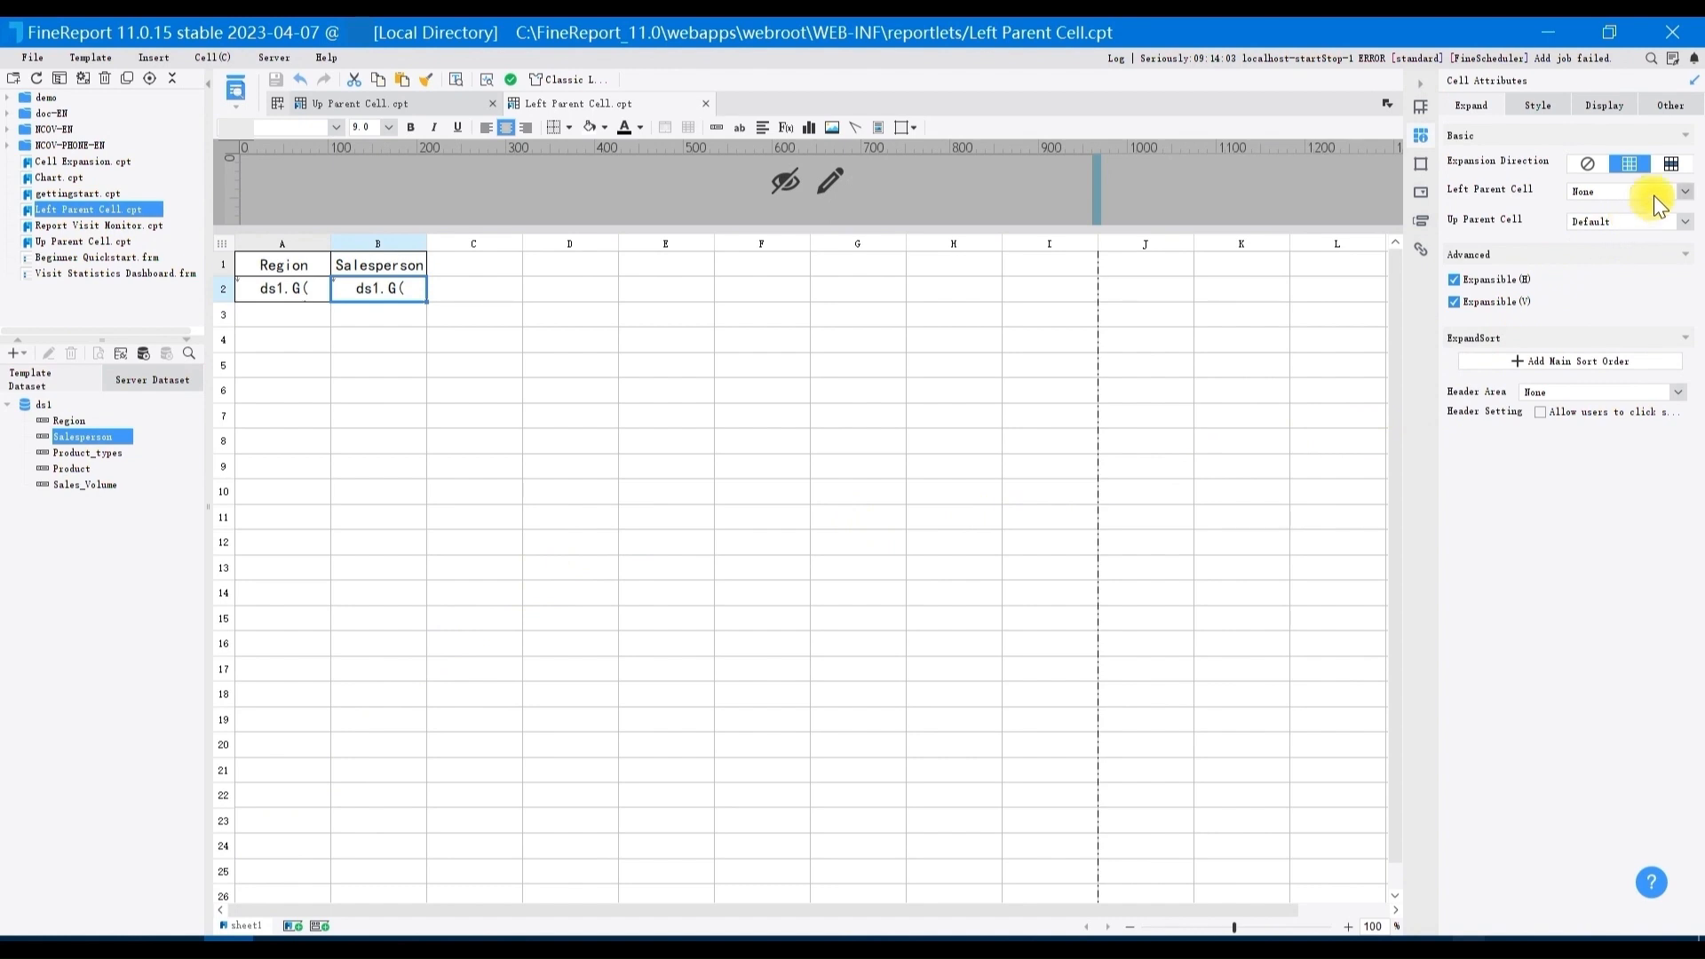
Set the Salesperson cell B2's left parent back to Default.
left_click(1680, 192)
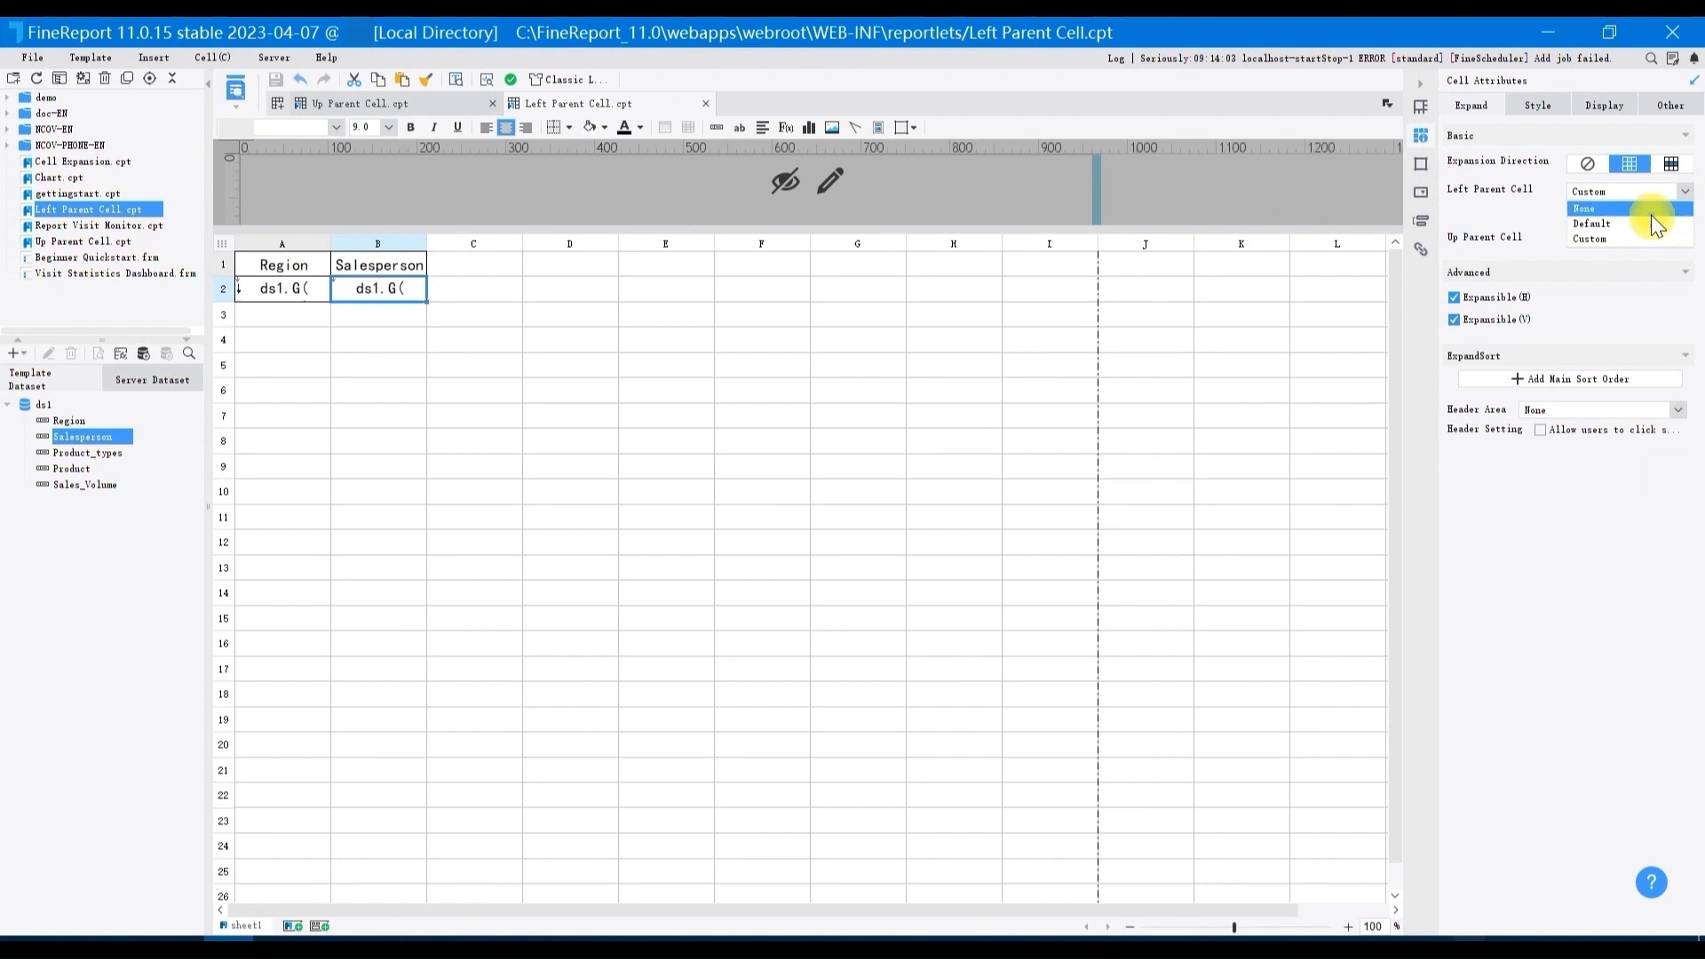
left_click(1595, 224)
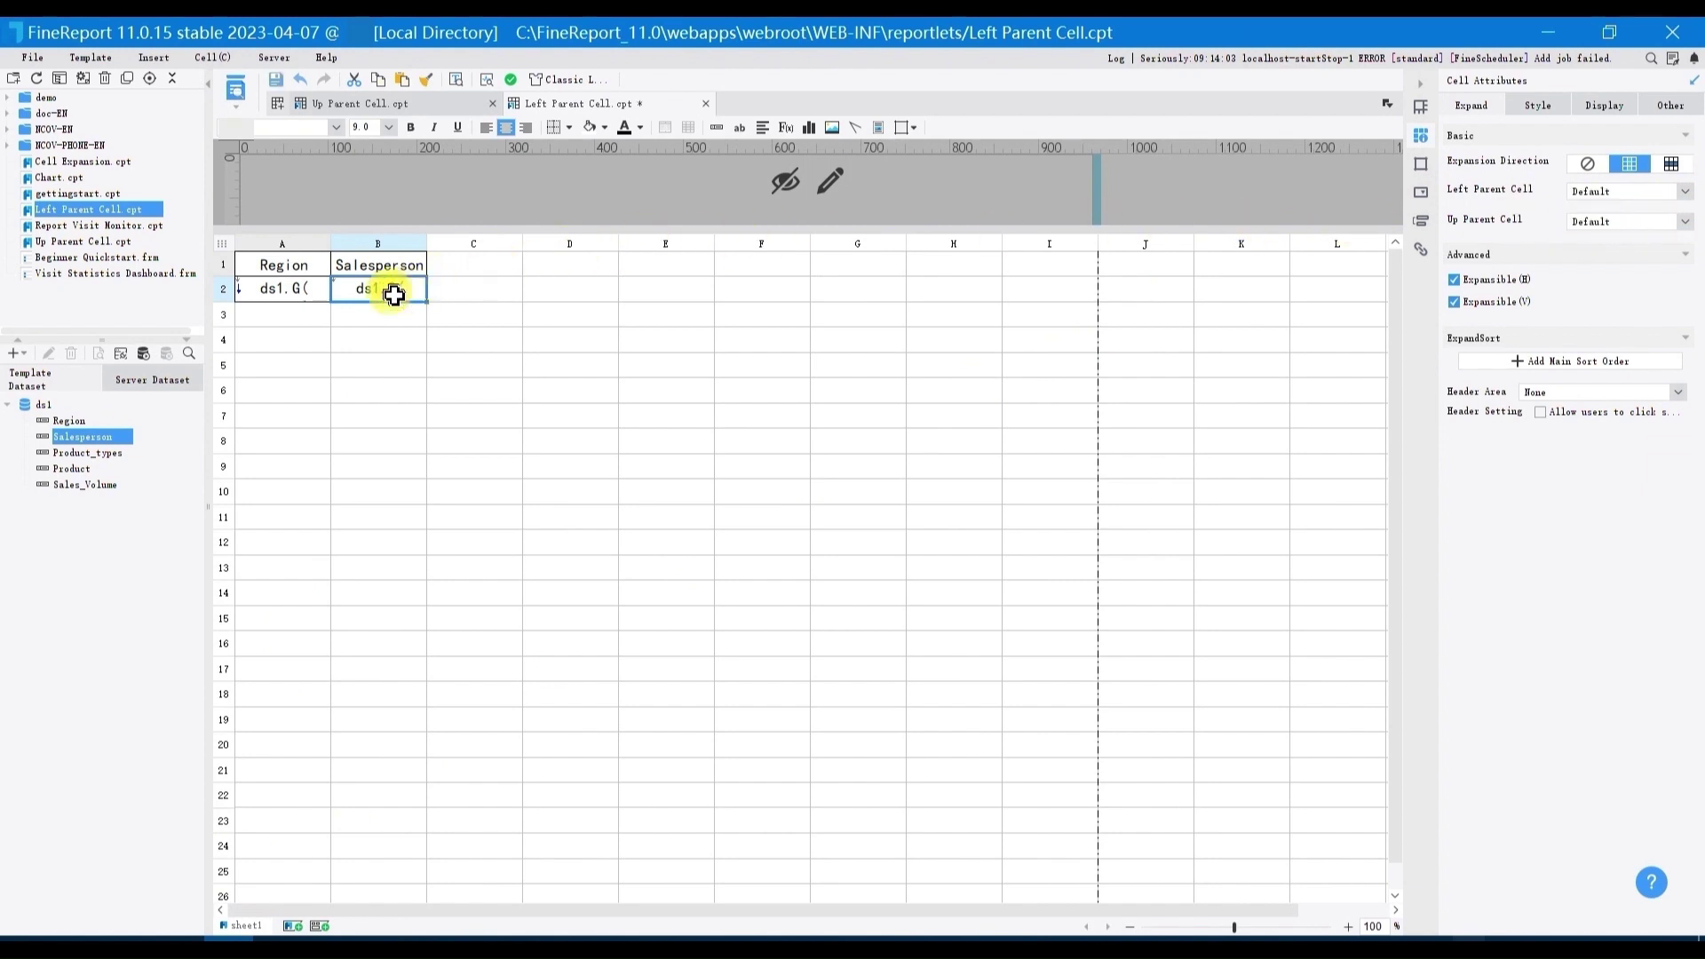
left_click(282, 288)
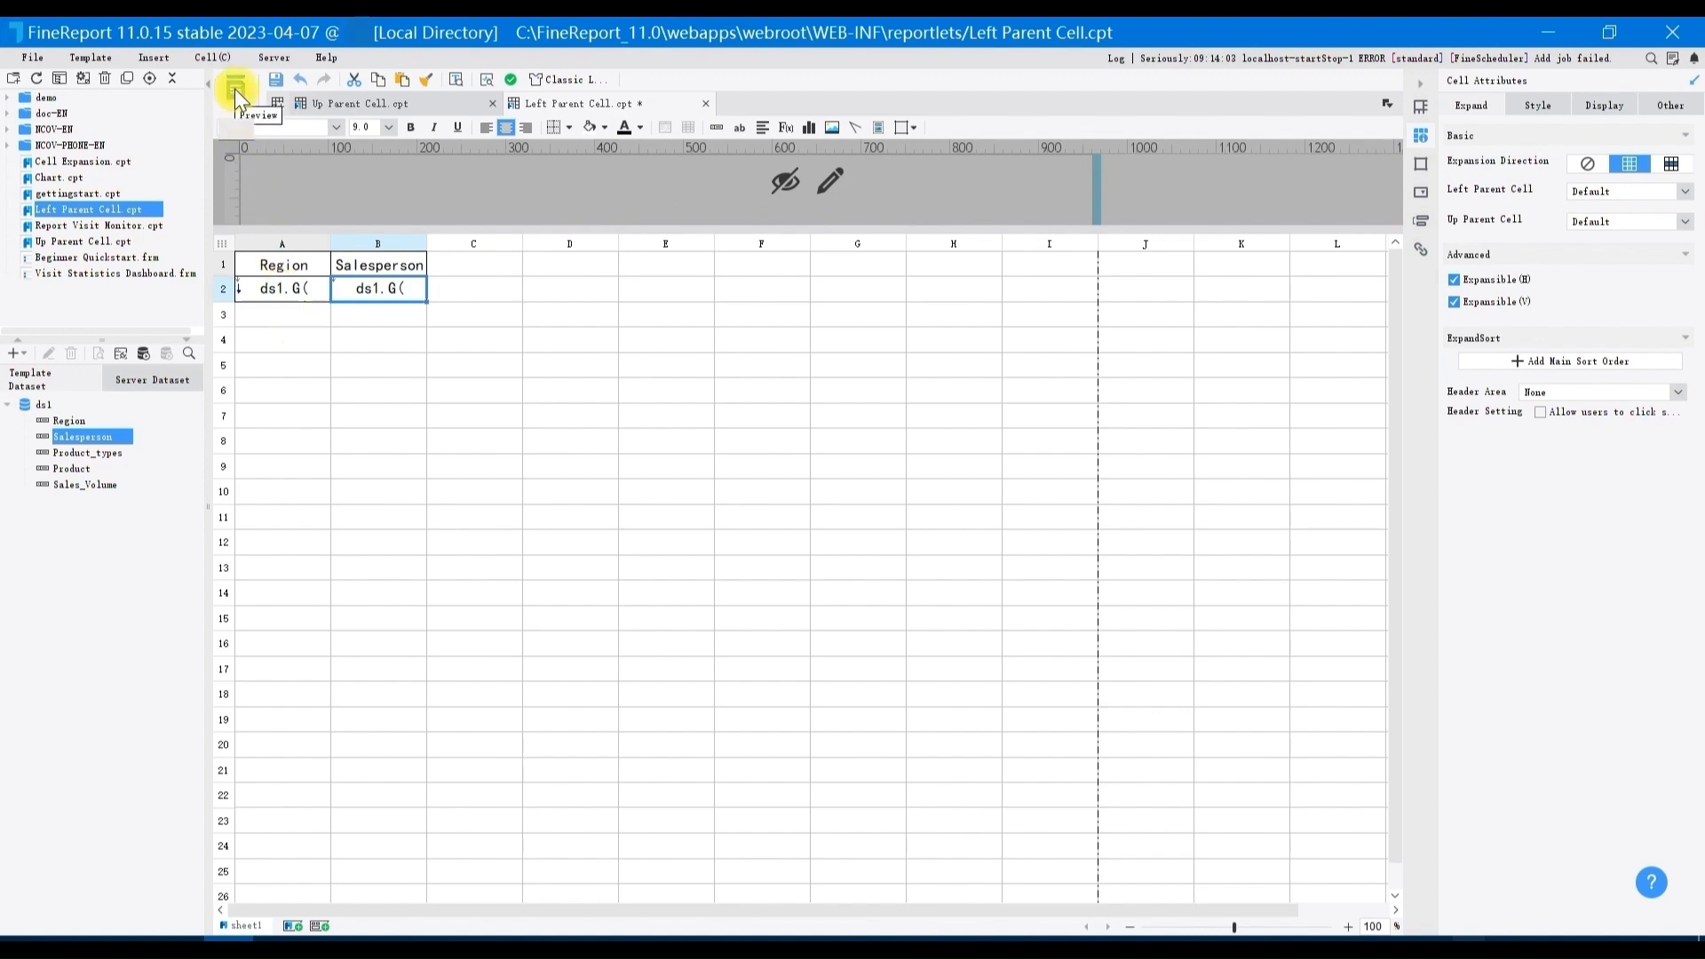
Preview the report showing salespeople grouped beside merged New York and California cells.
left_click(234, 96)
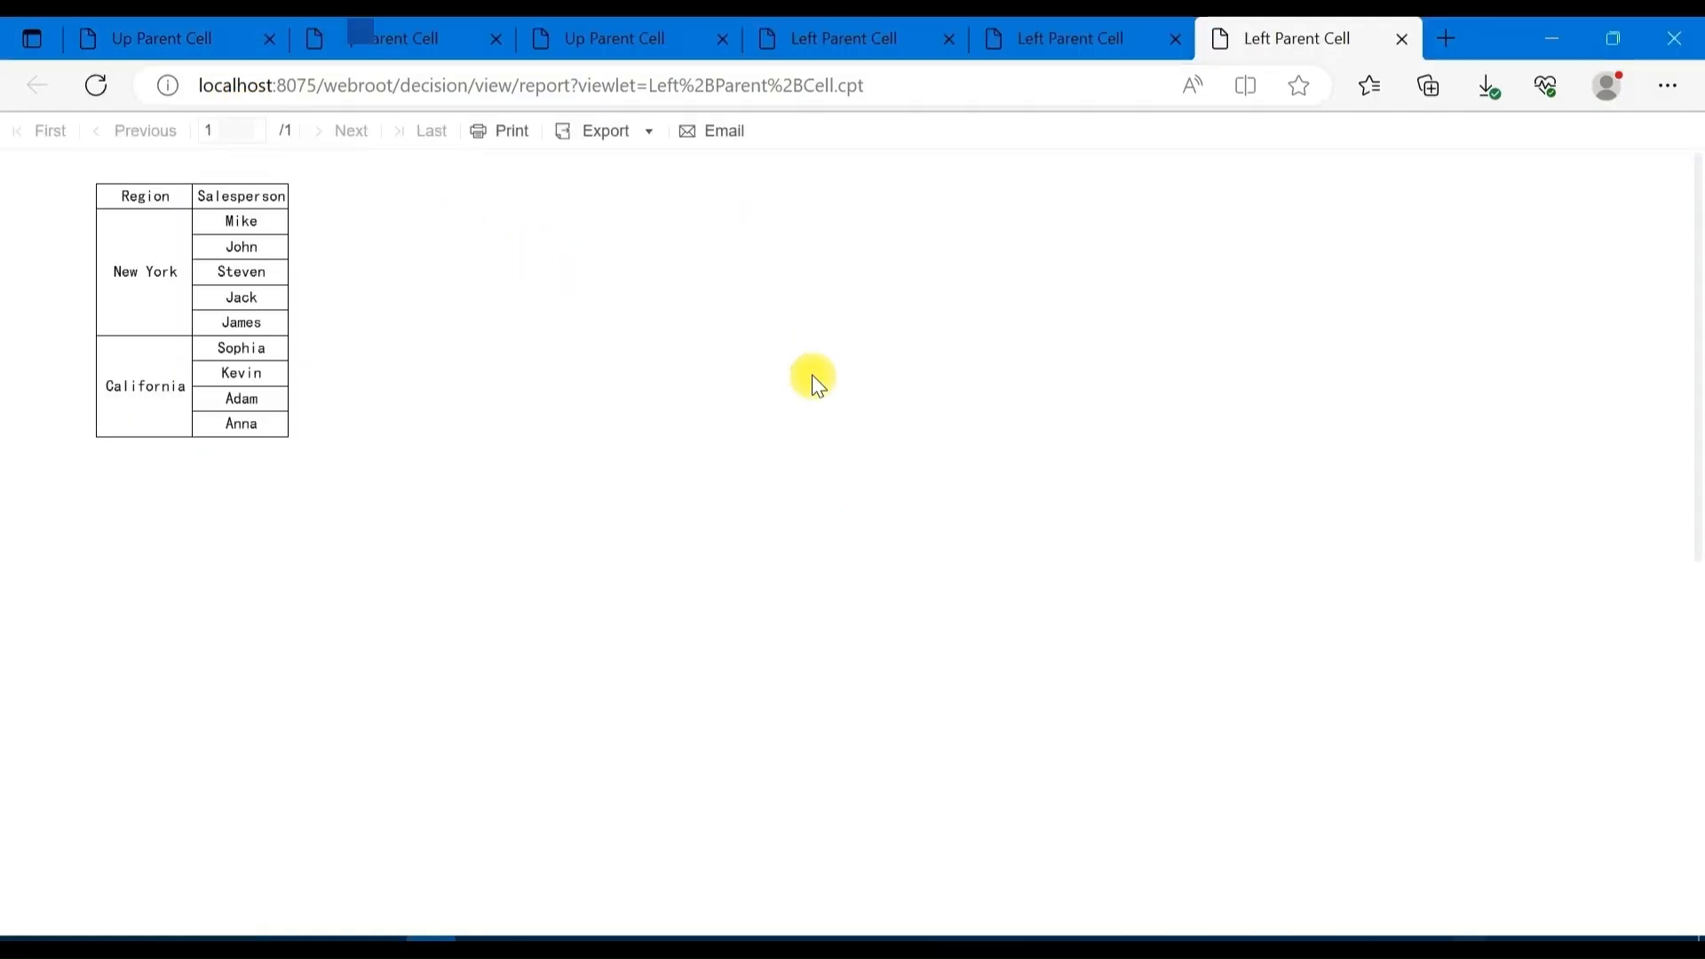
mouse_move(94, 277)
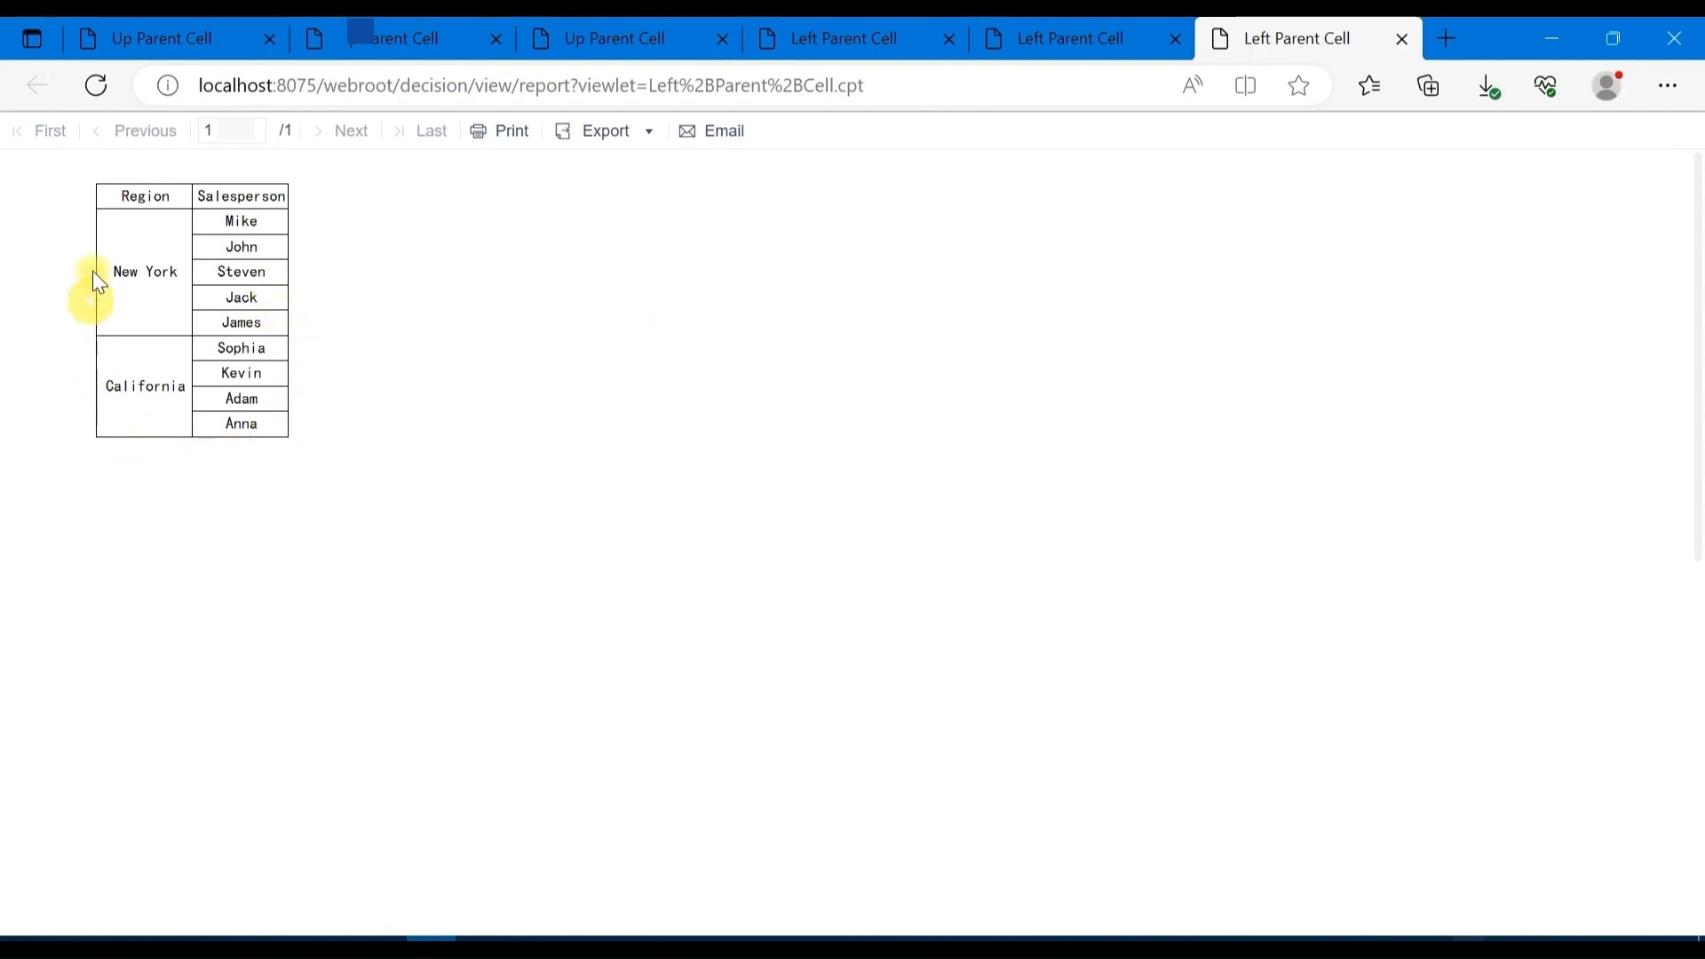
mouse_move(351, 300)
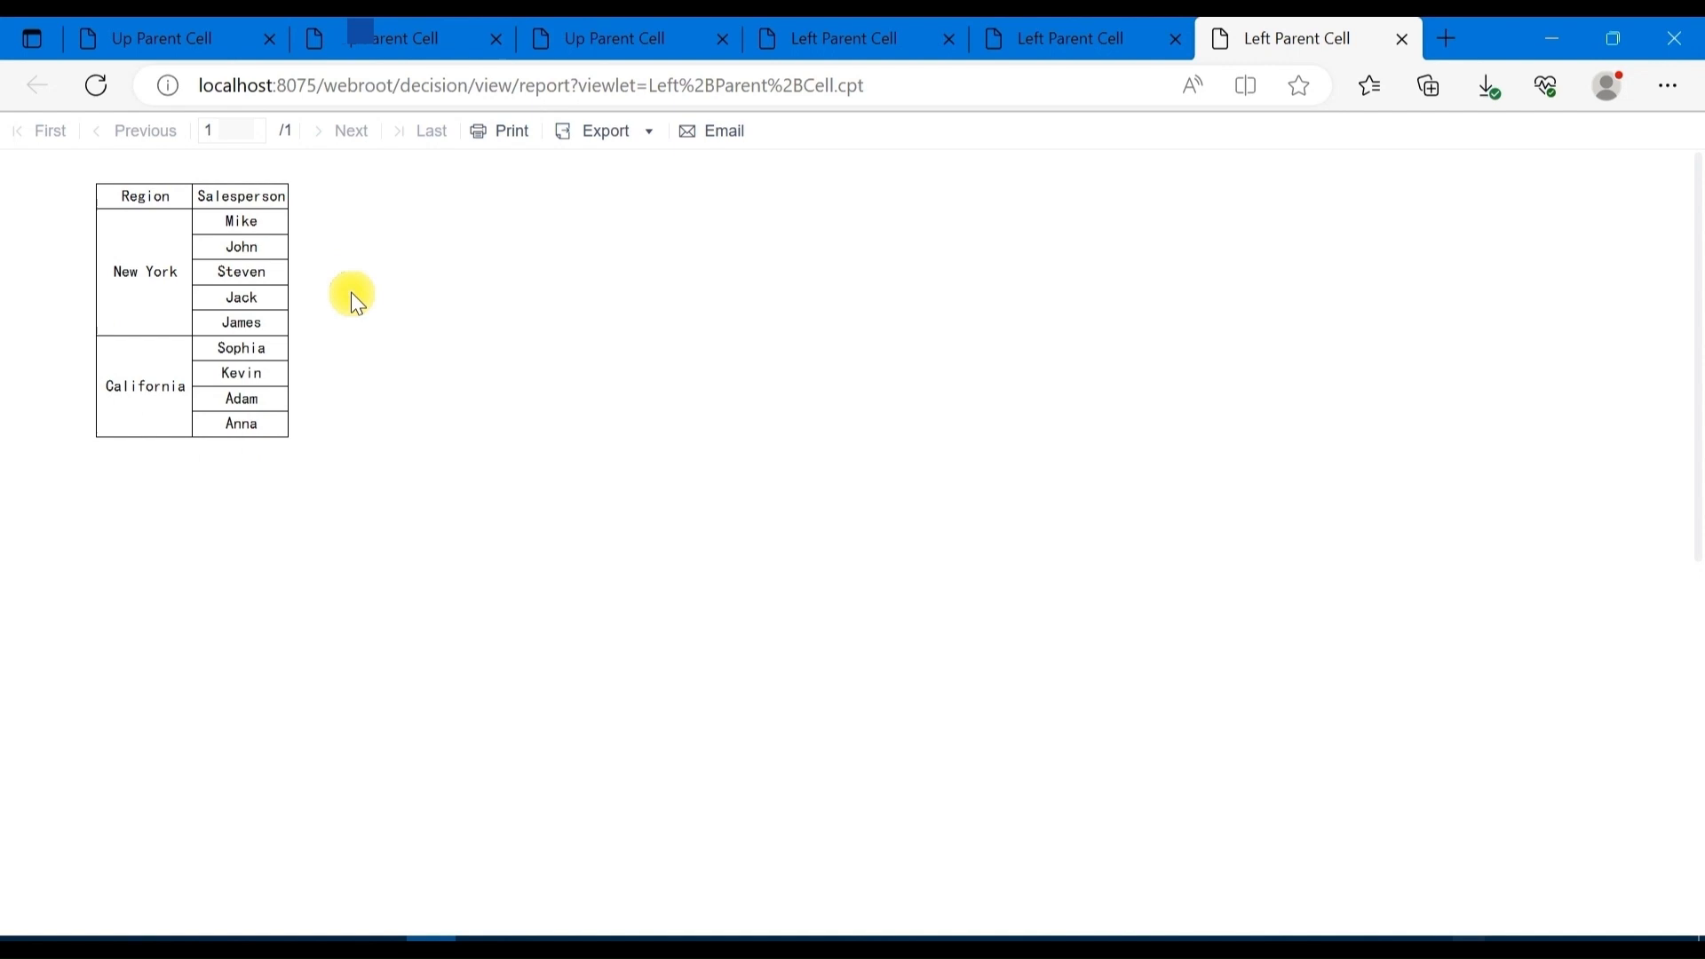
mouse_move(351, 327)
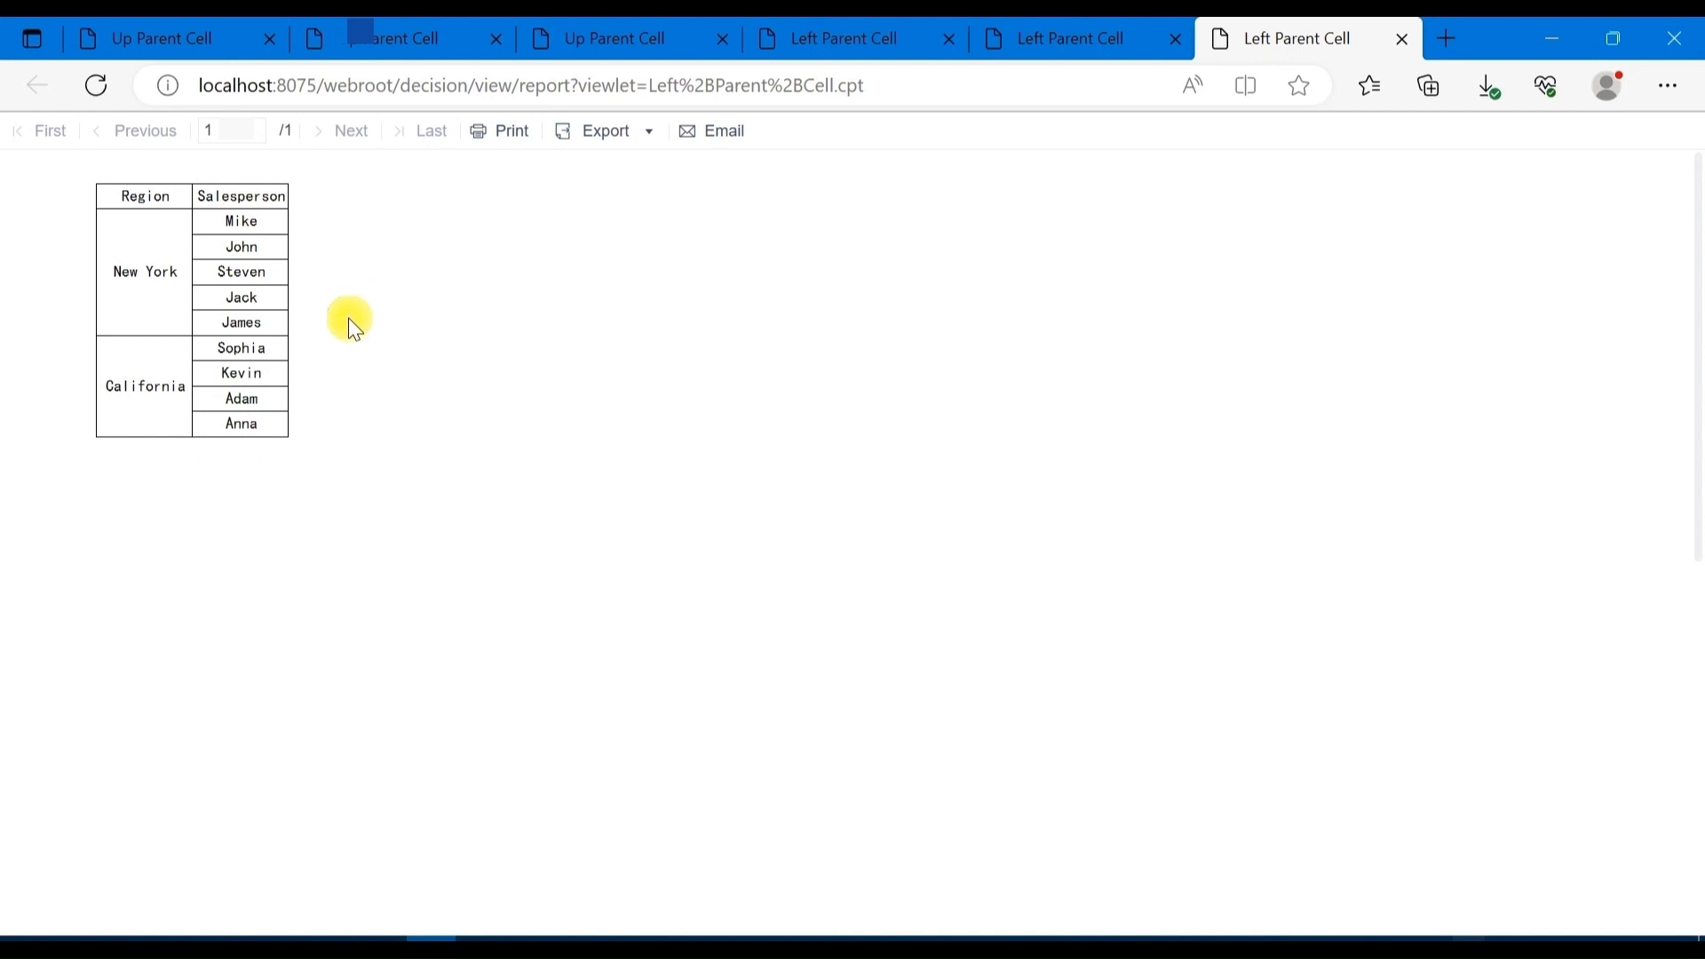
mouse_move(405, 632)
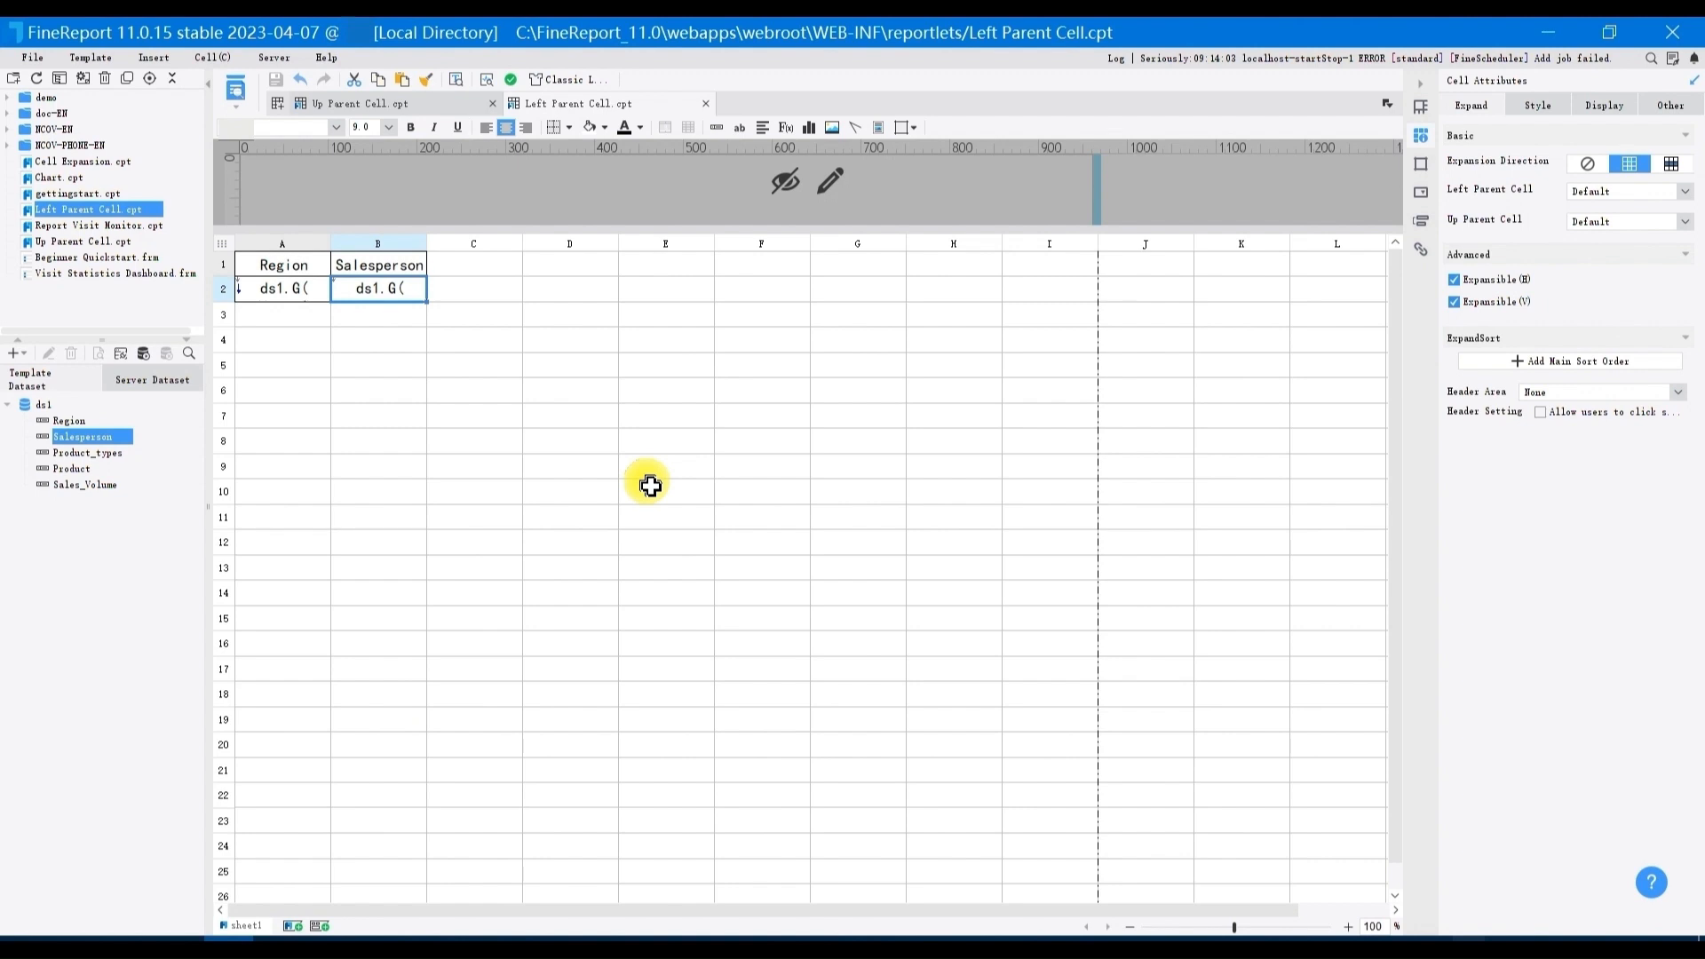
mouse_move(545, 566)
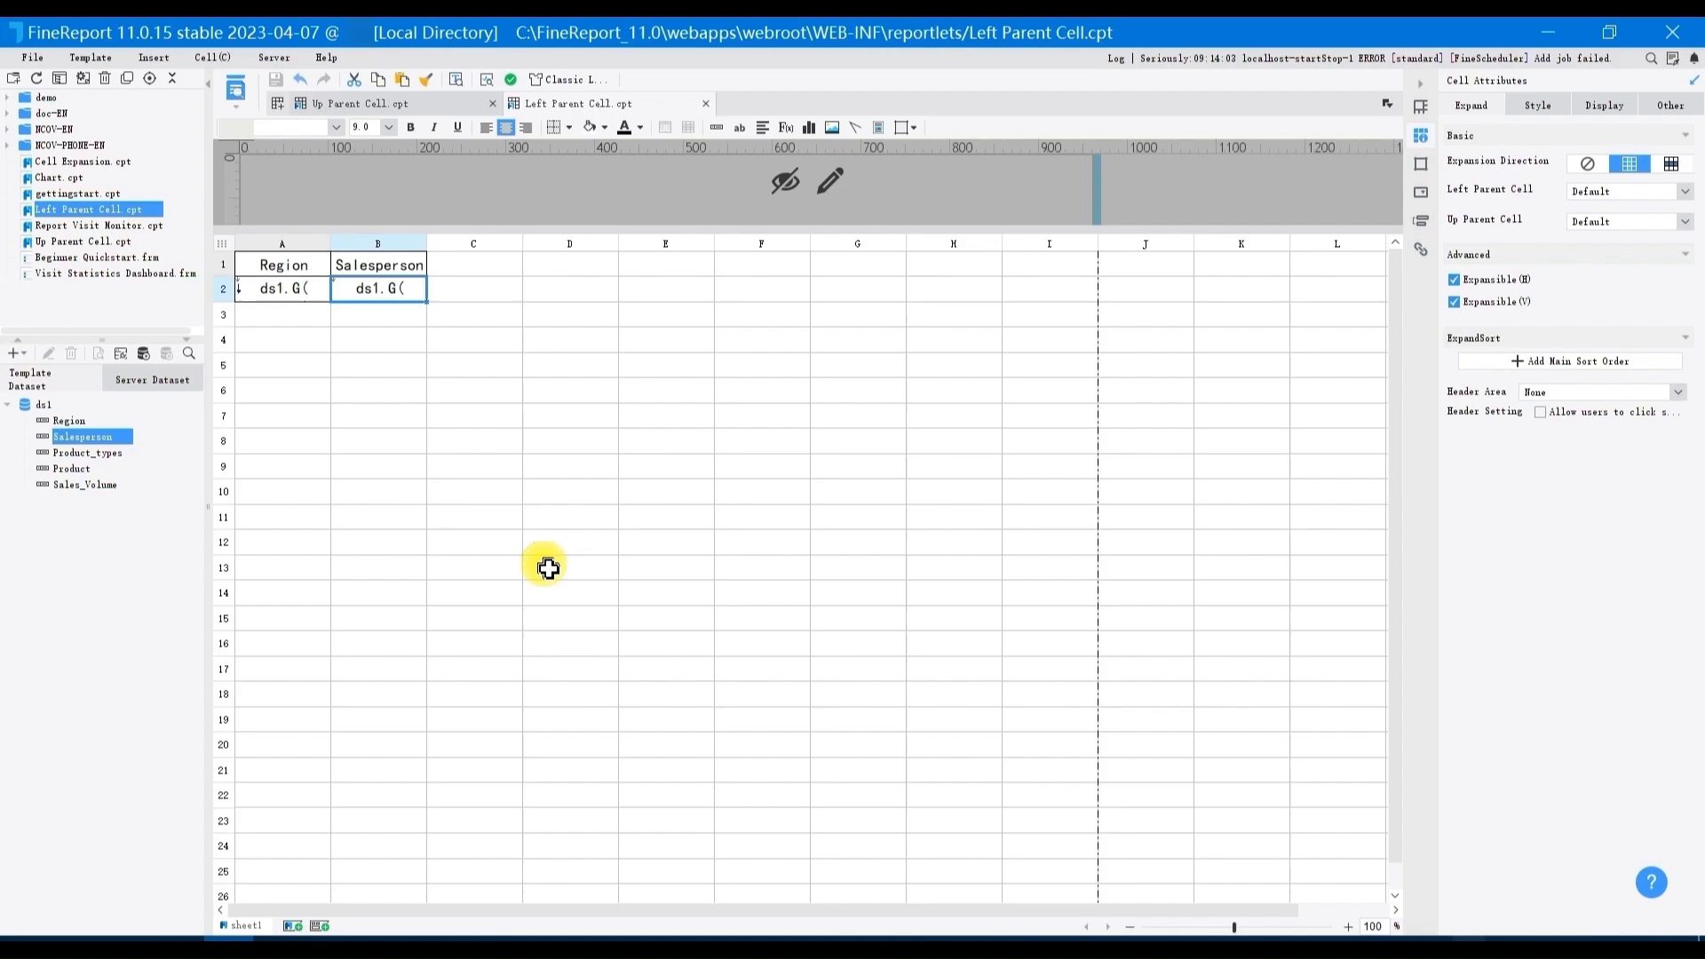